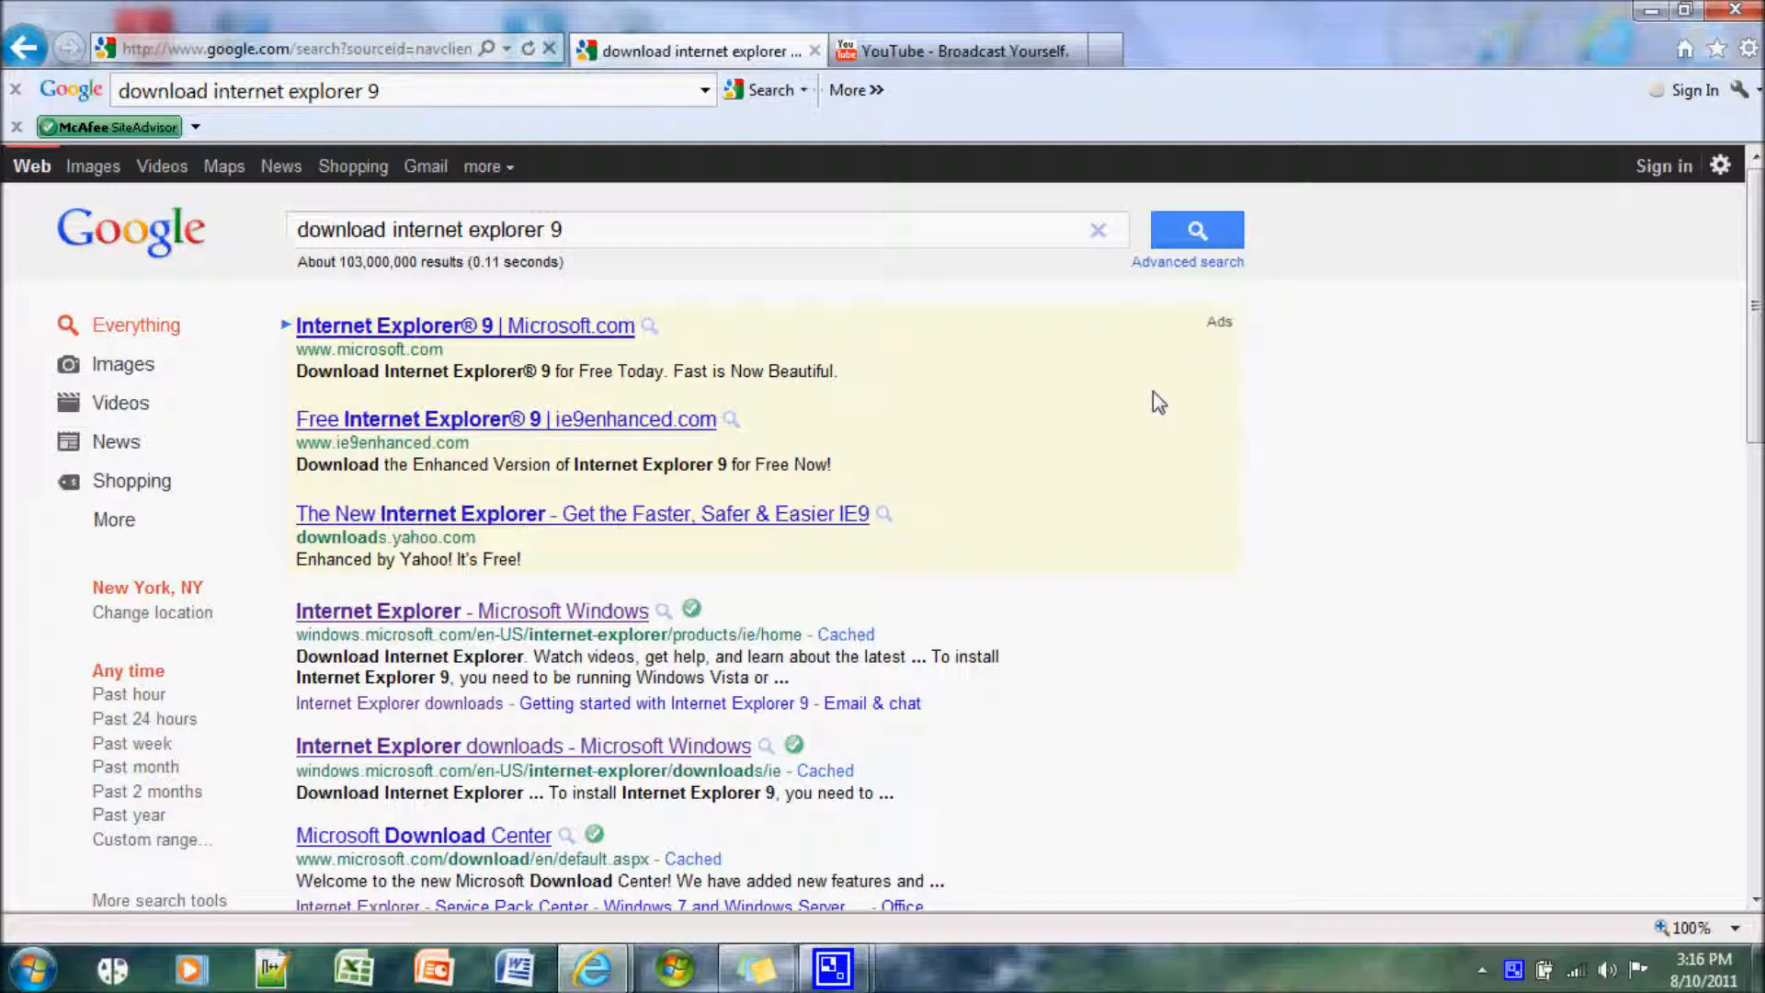
pyautogui.moveTo(1287, 395)
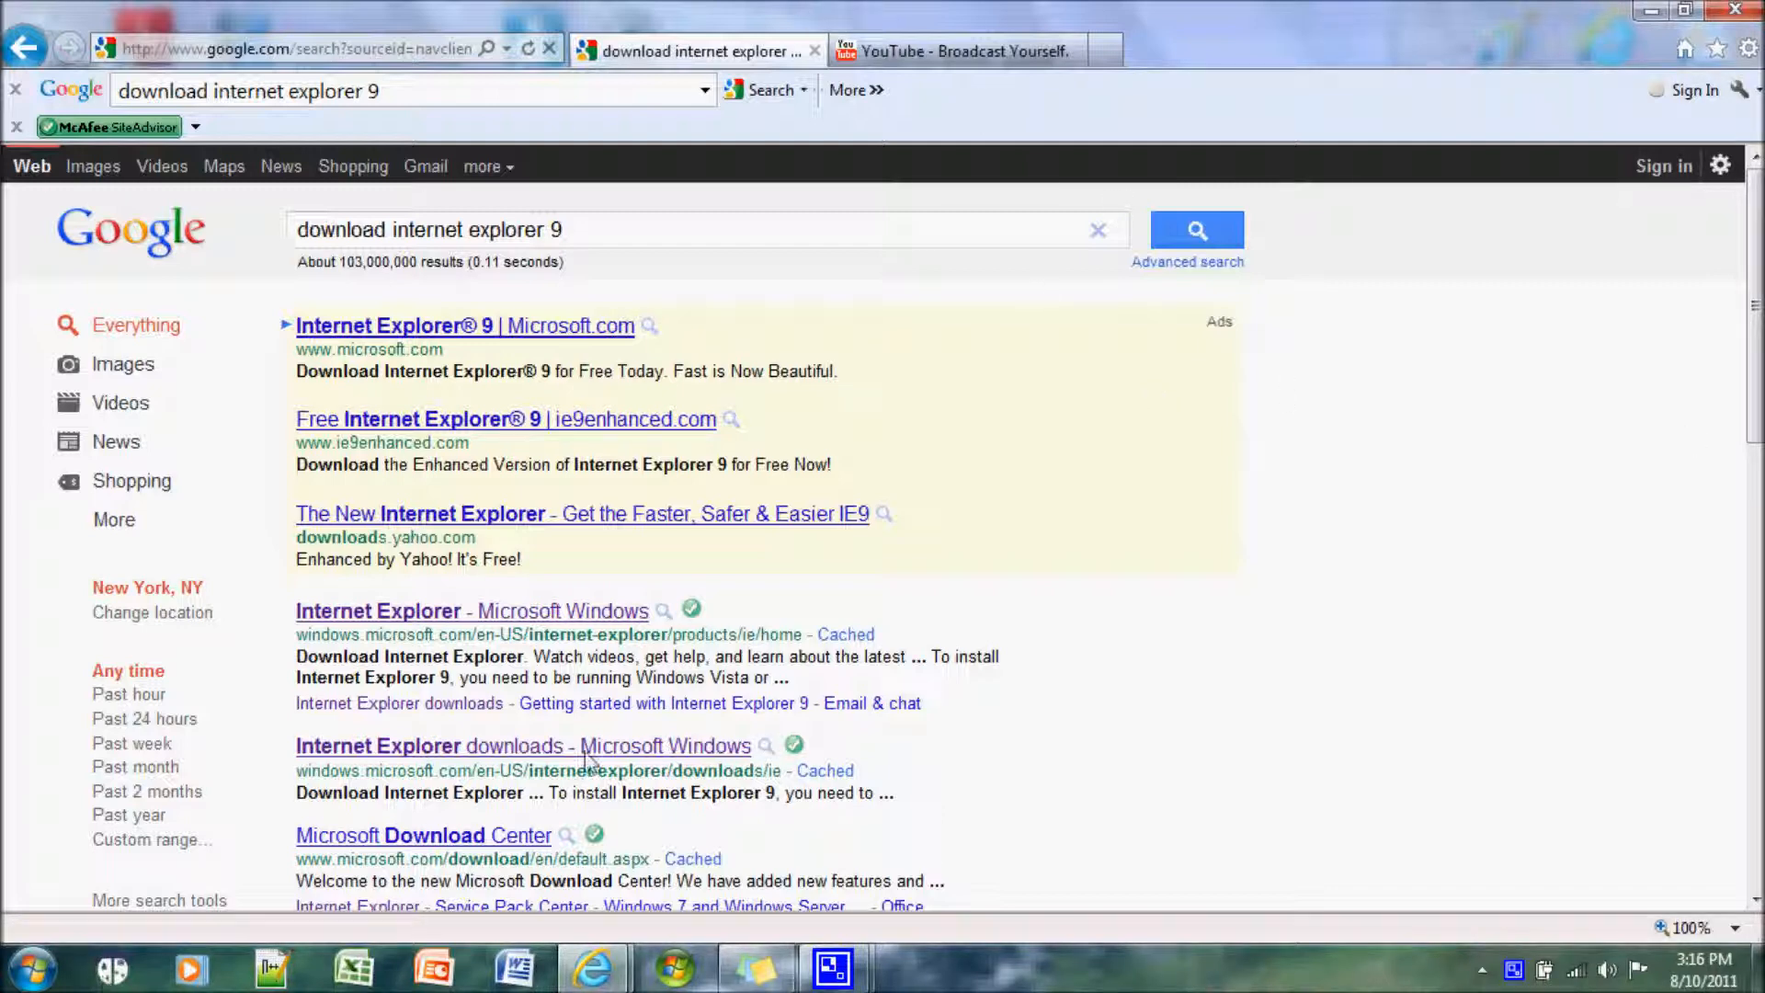
pyautogui.moveTo(1214, 657)
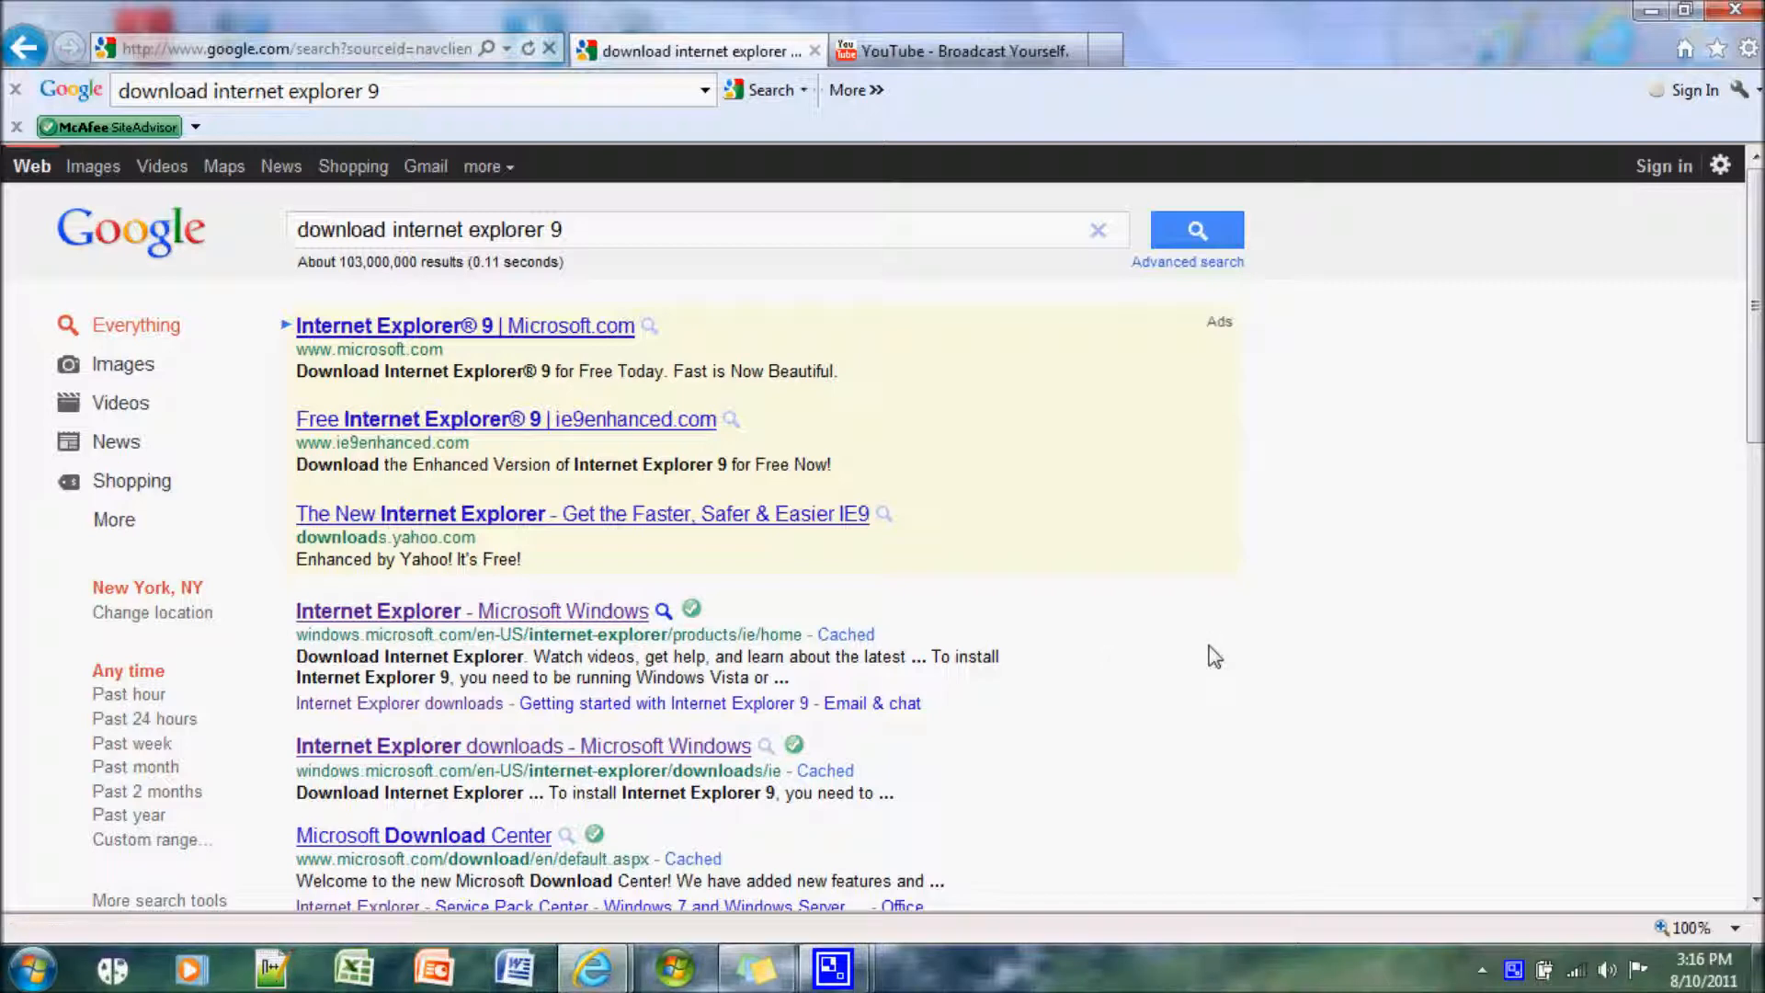
pyautogui.moveTo(153, 285)
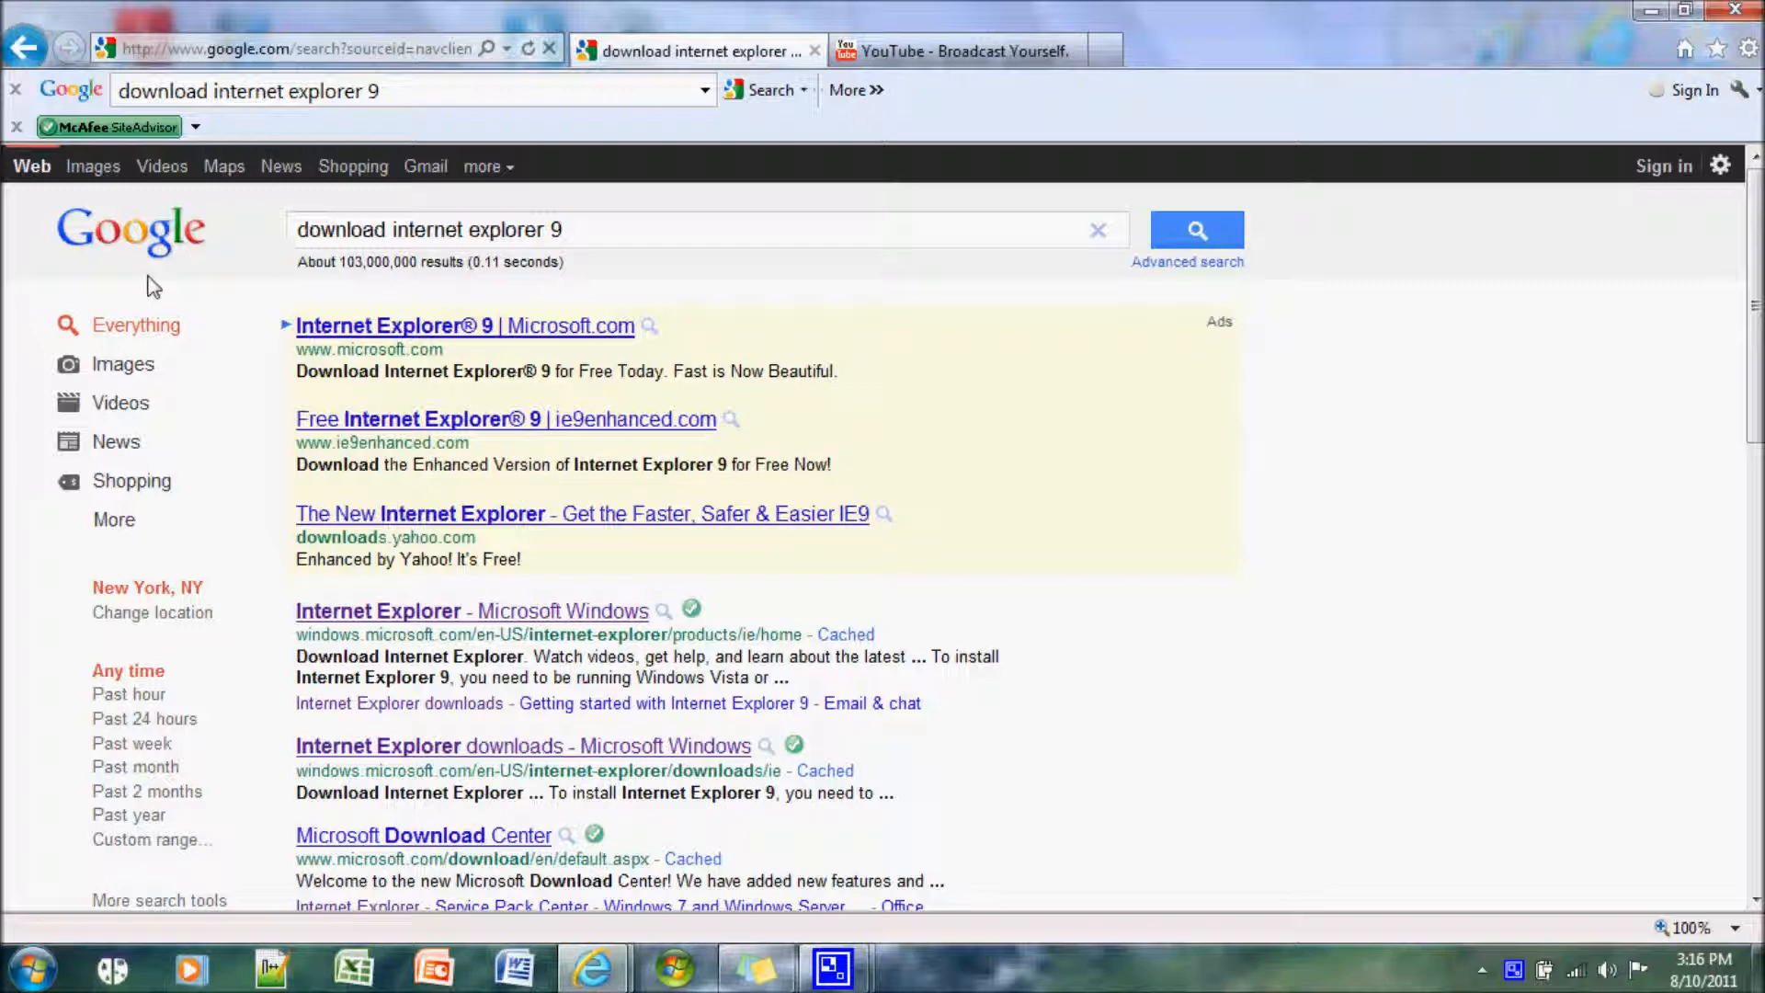
pyautogui.moveTo(670, 808)
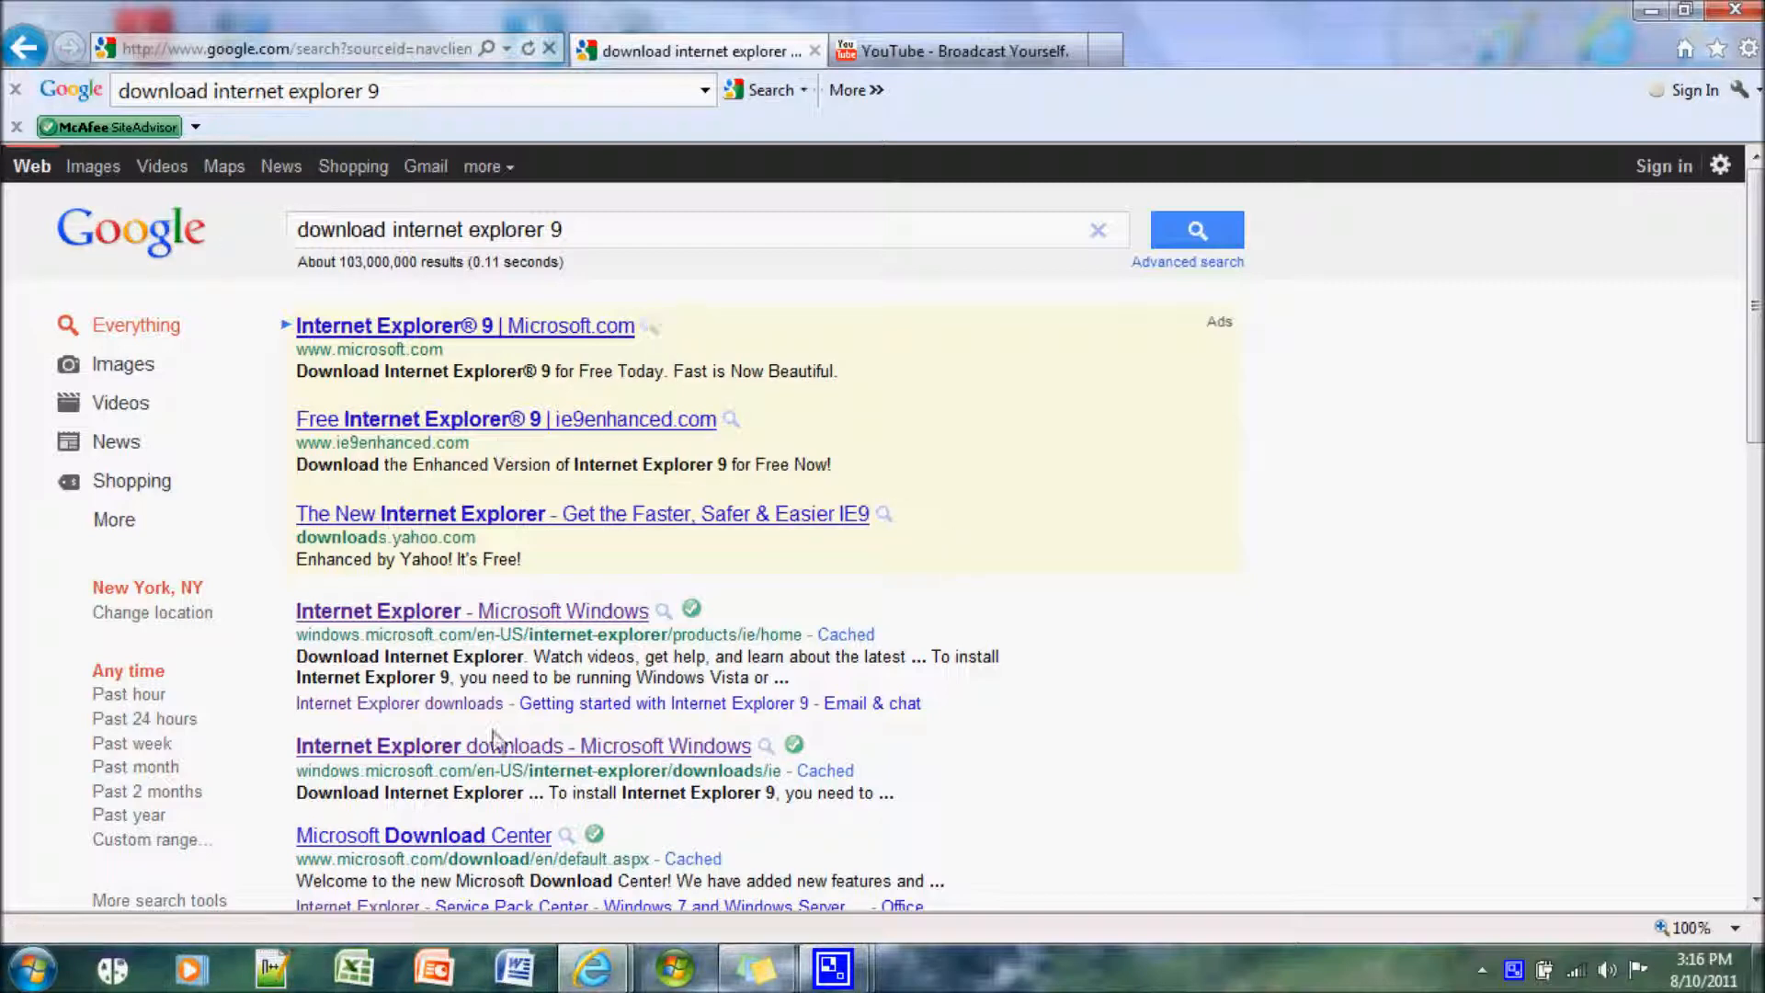
pyautogui.moveTo(507, 745)
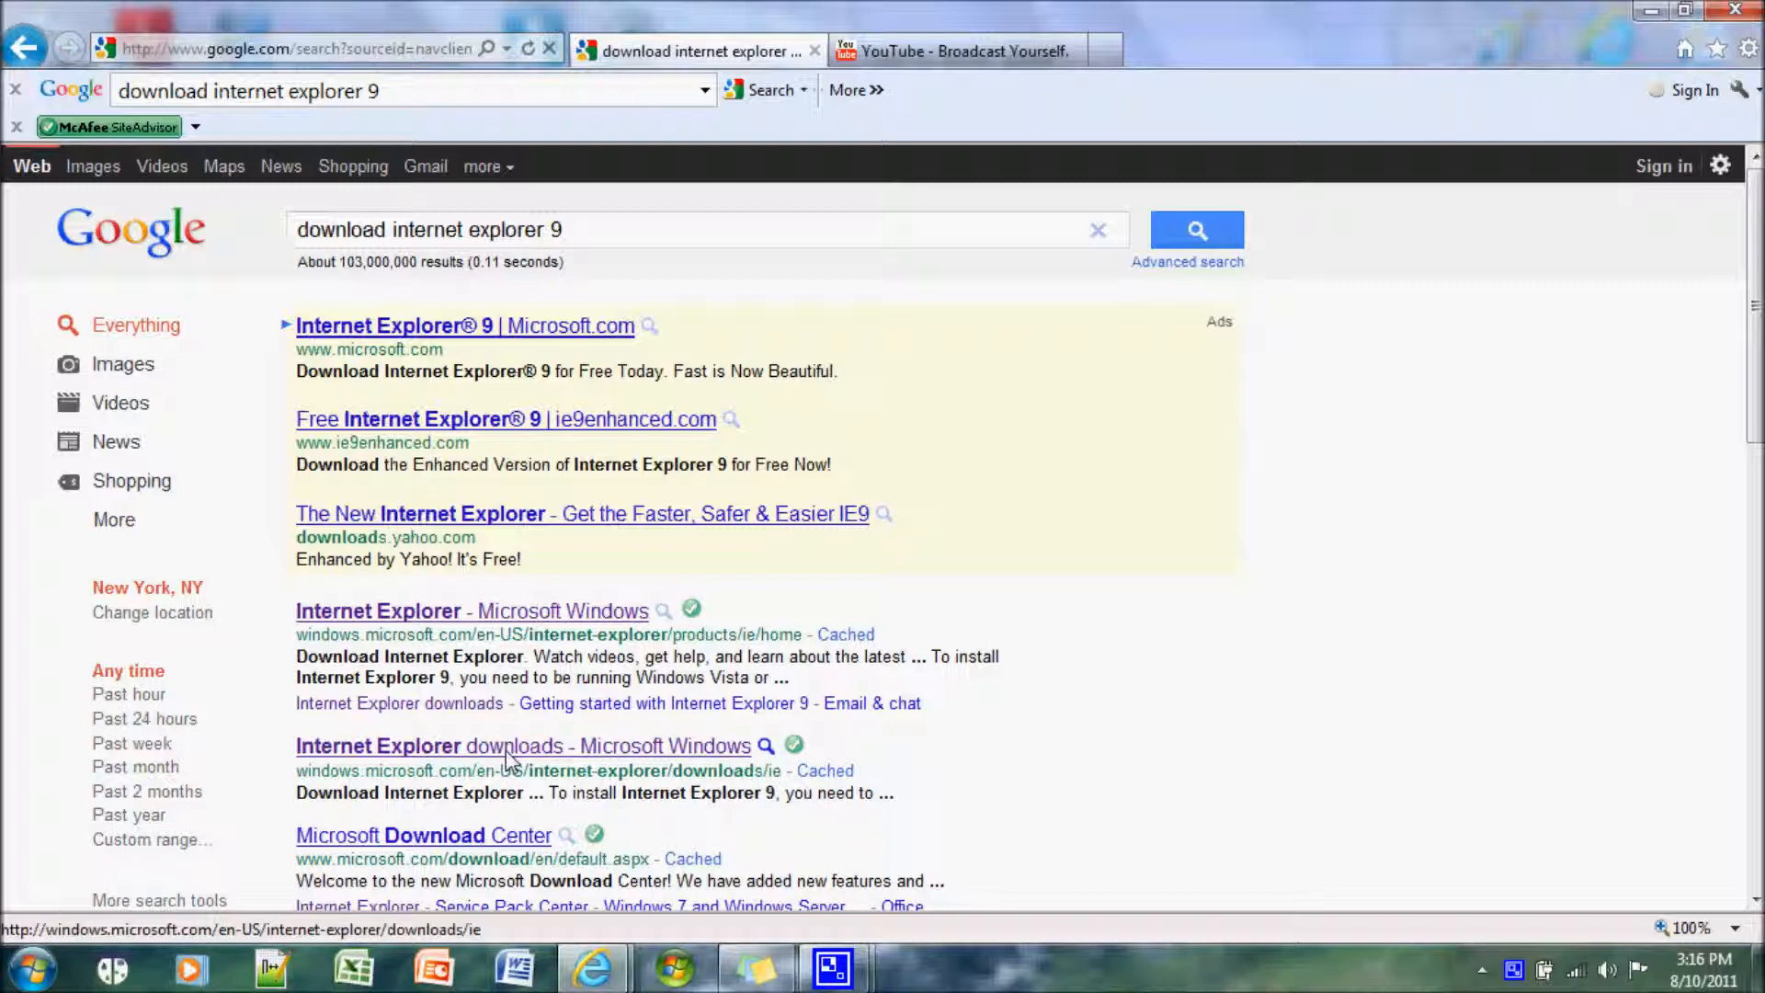
# Open Microsoft's Internet Explorer downloads page and follow 'Get it now' for Internet Explorer 9.
pyautogui.click(522, 746)
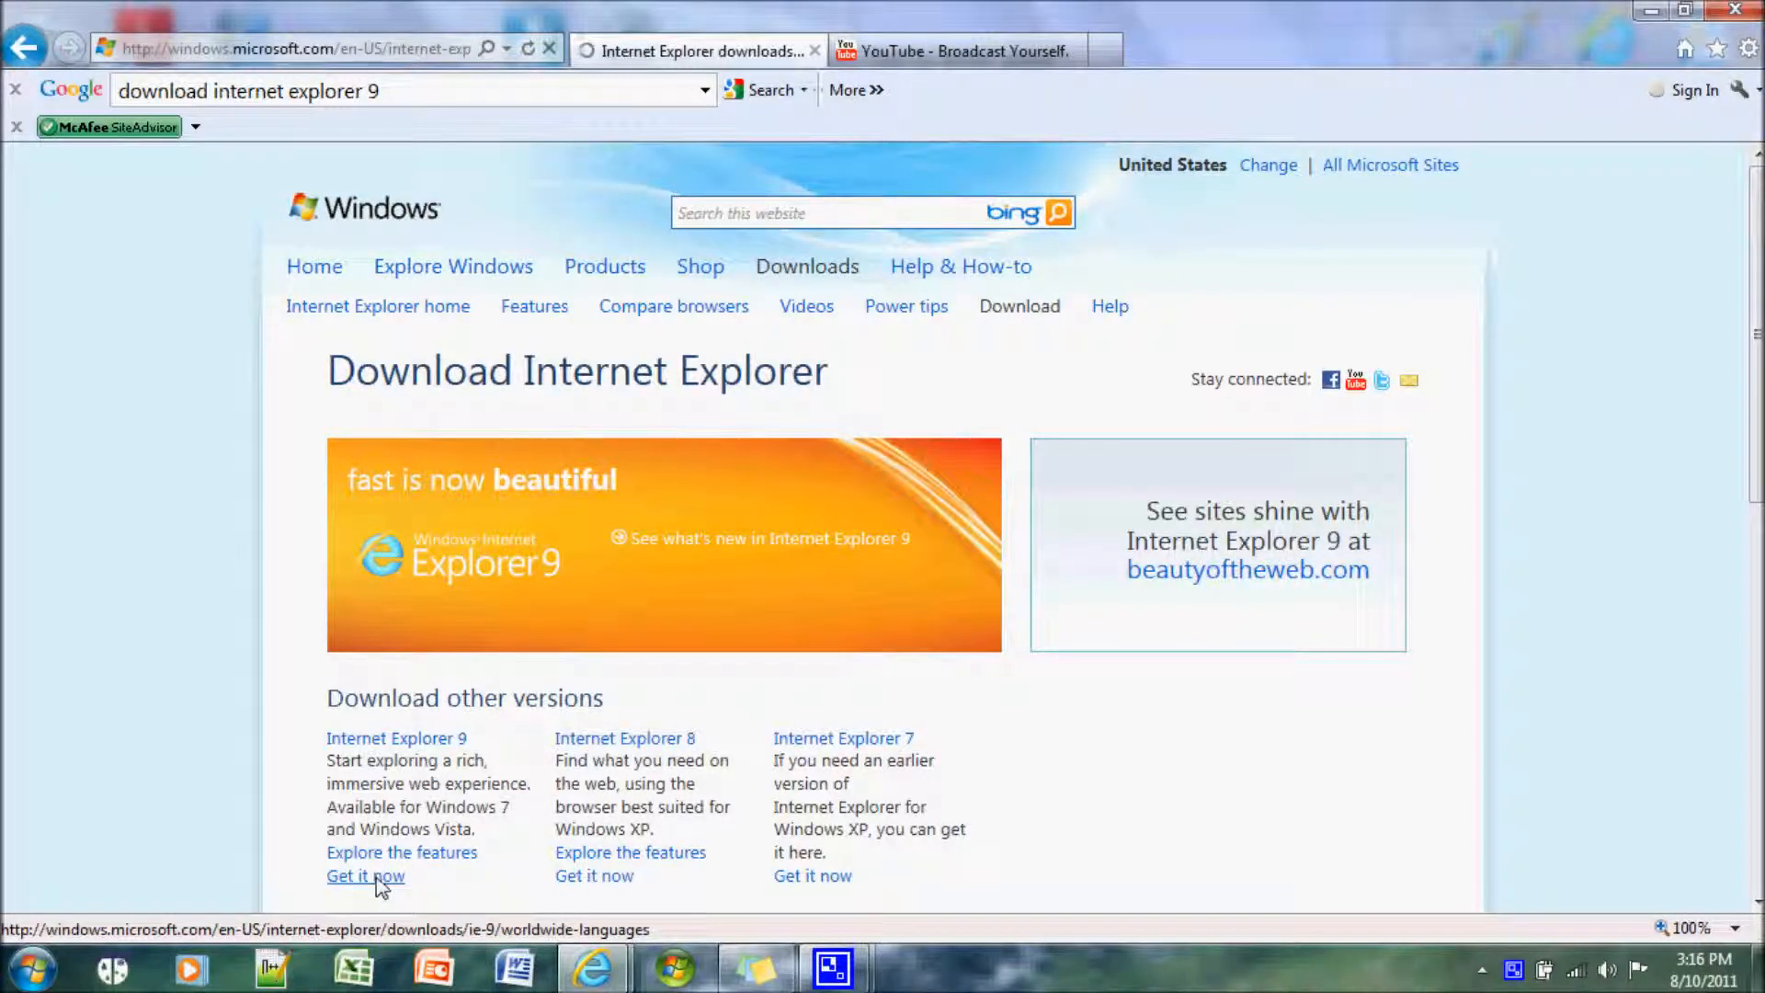
pyautogui.click(365, 875)
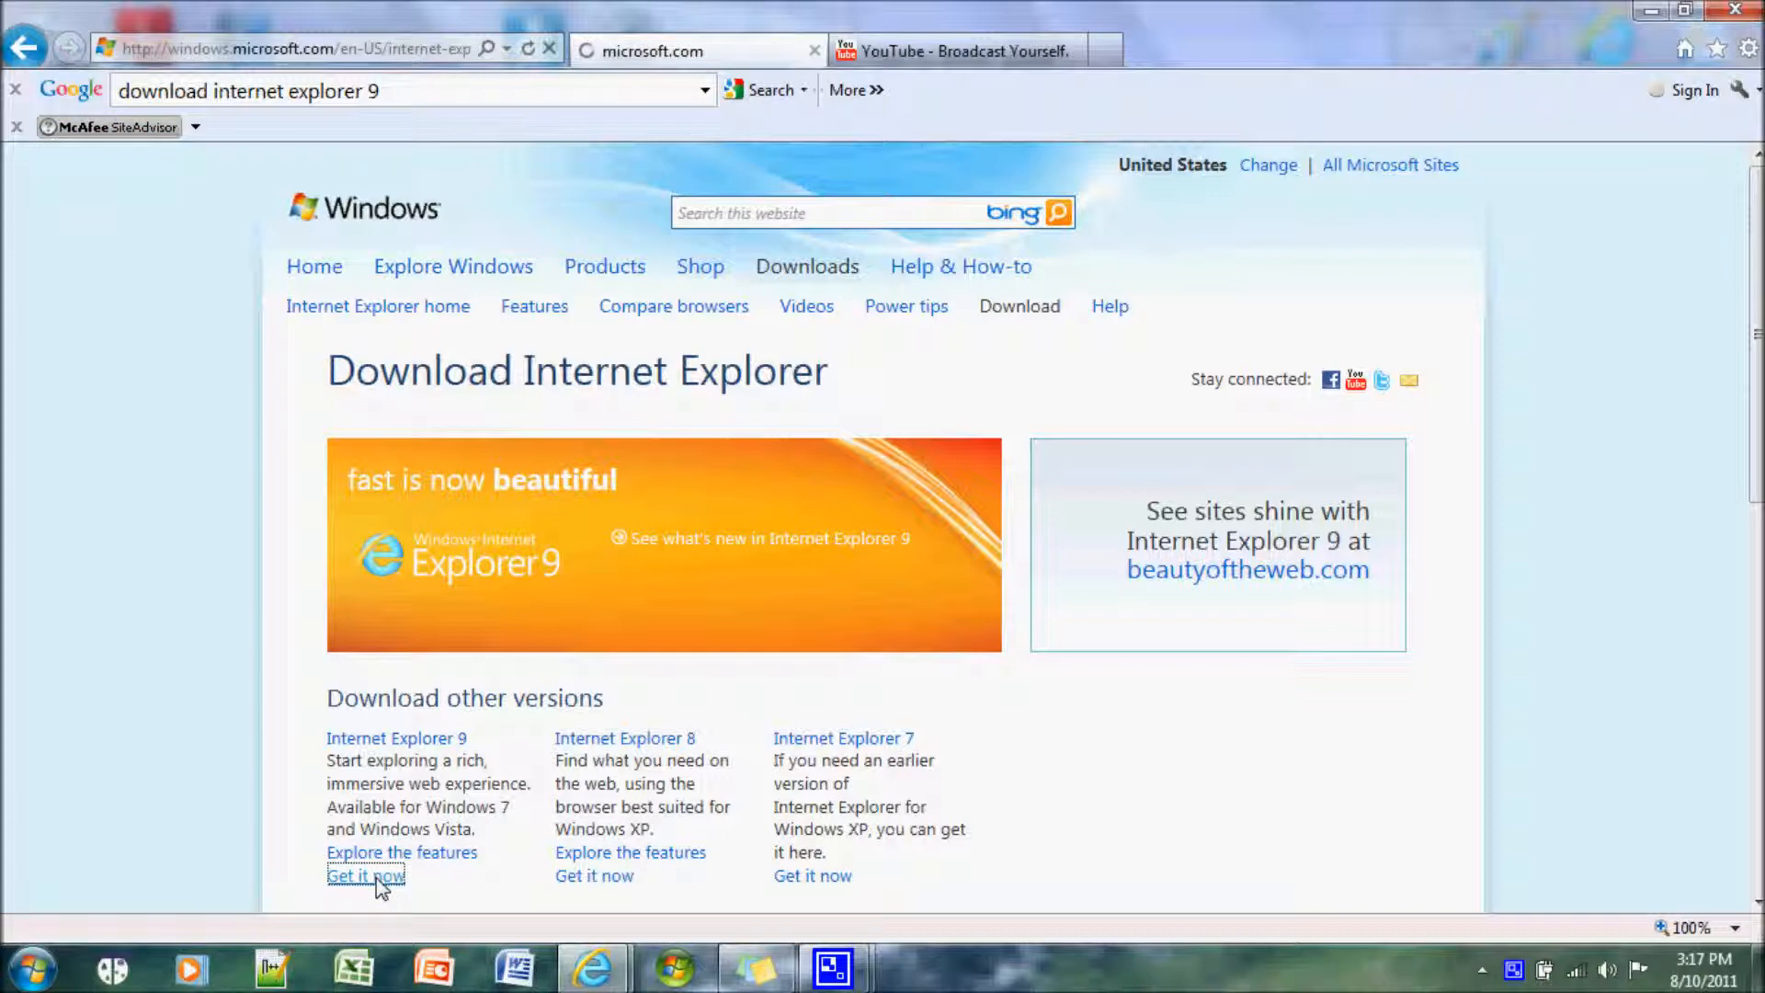
# Load the IE9 download page, skim the language list, and open find-on-page.
pyautogui.click(365, 876)
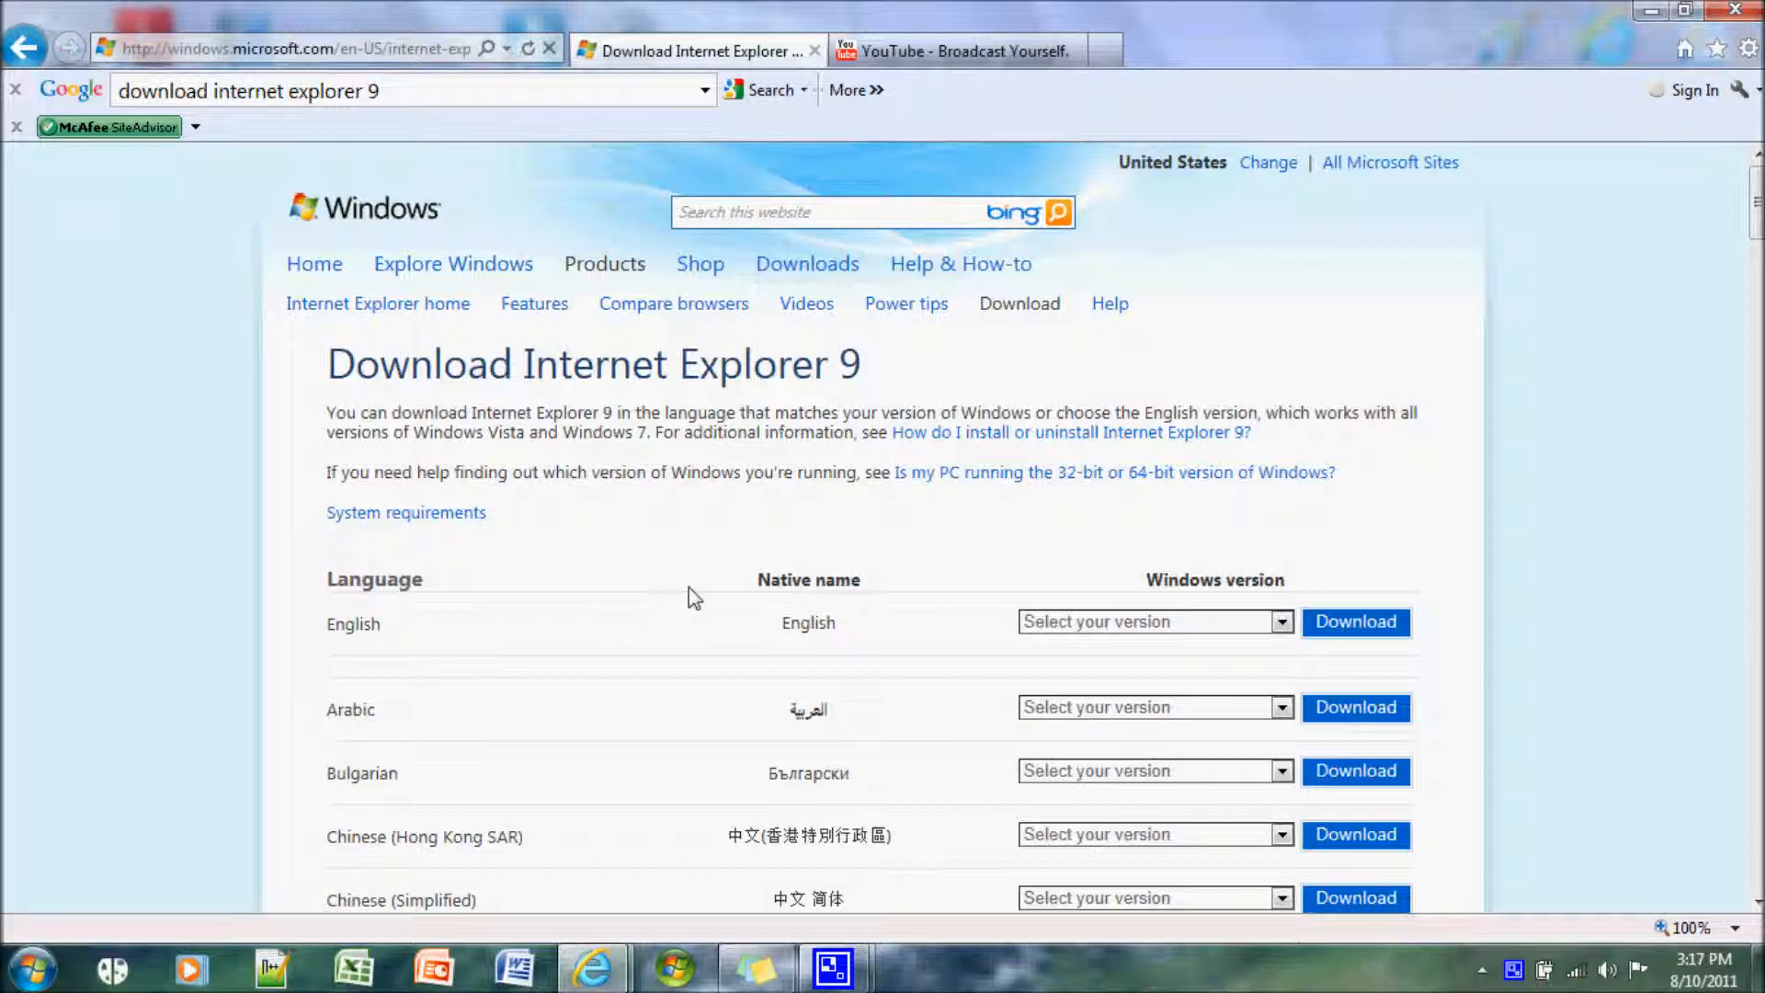
pyautogui.scroll(-3)
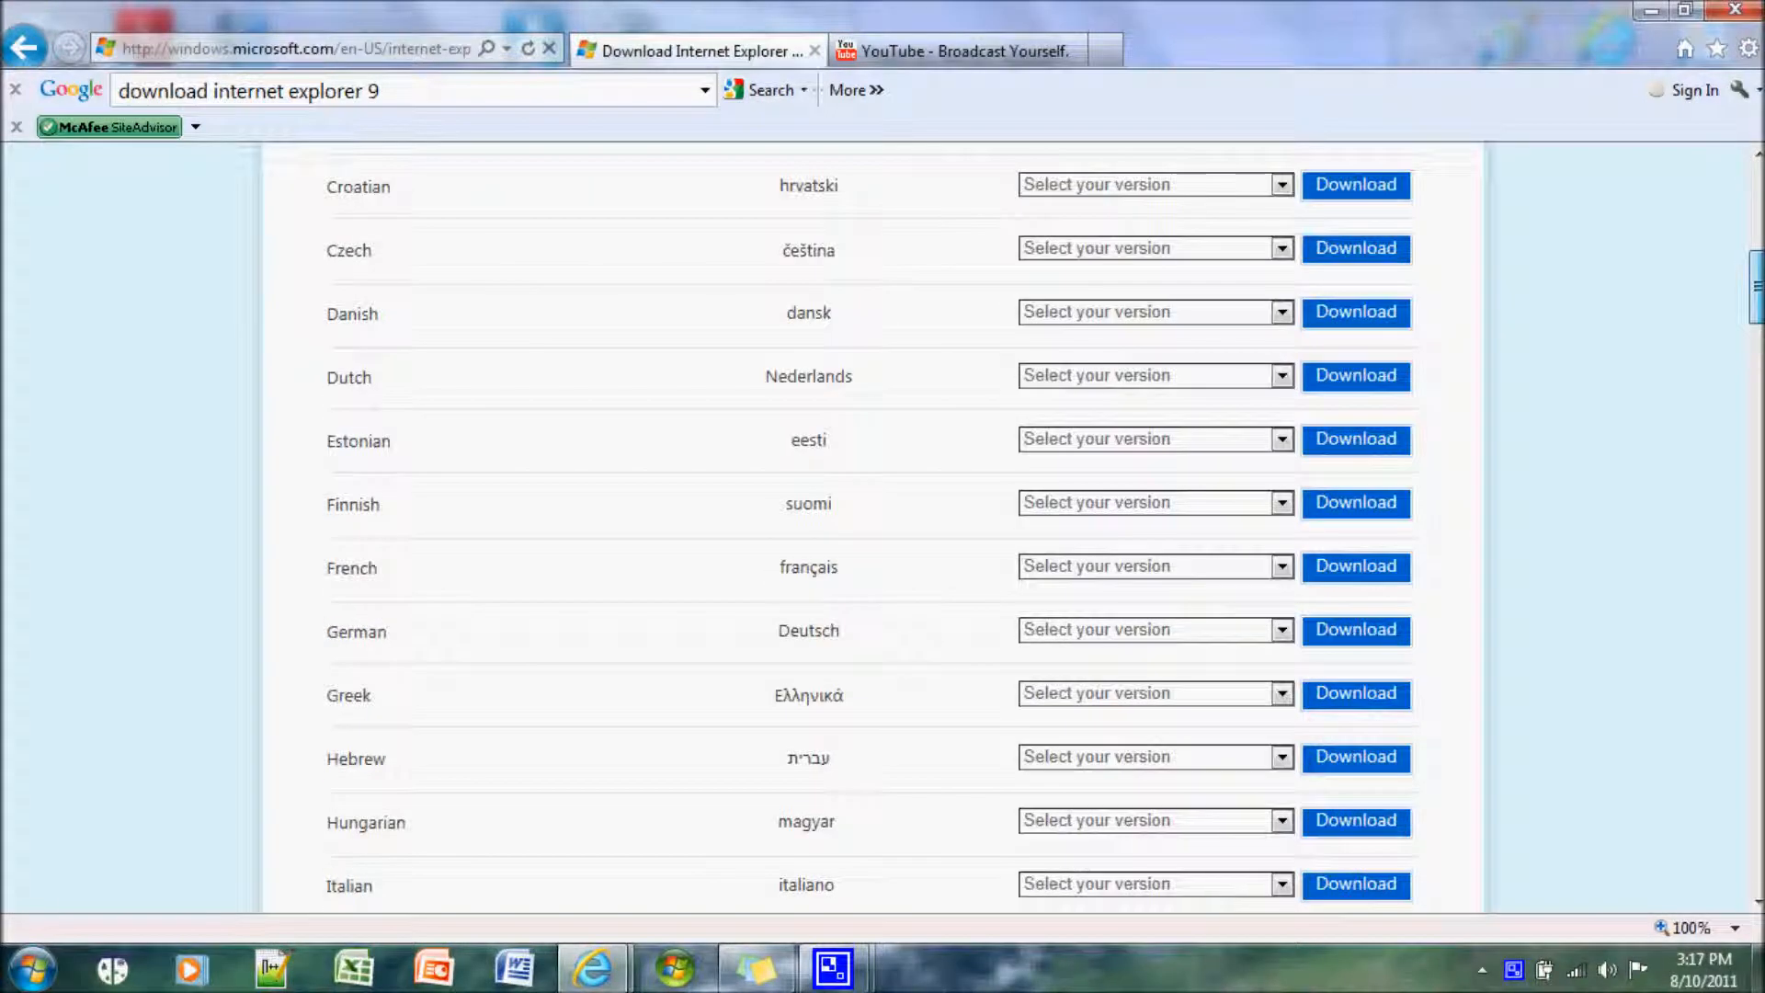
pyautogui.scroll(3)
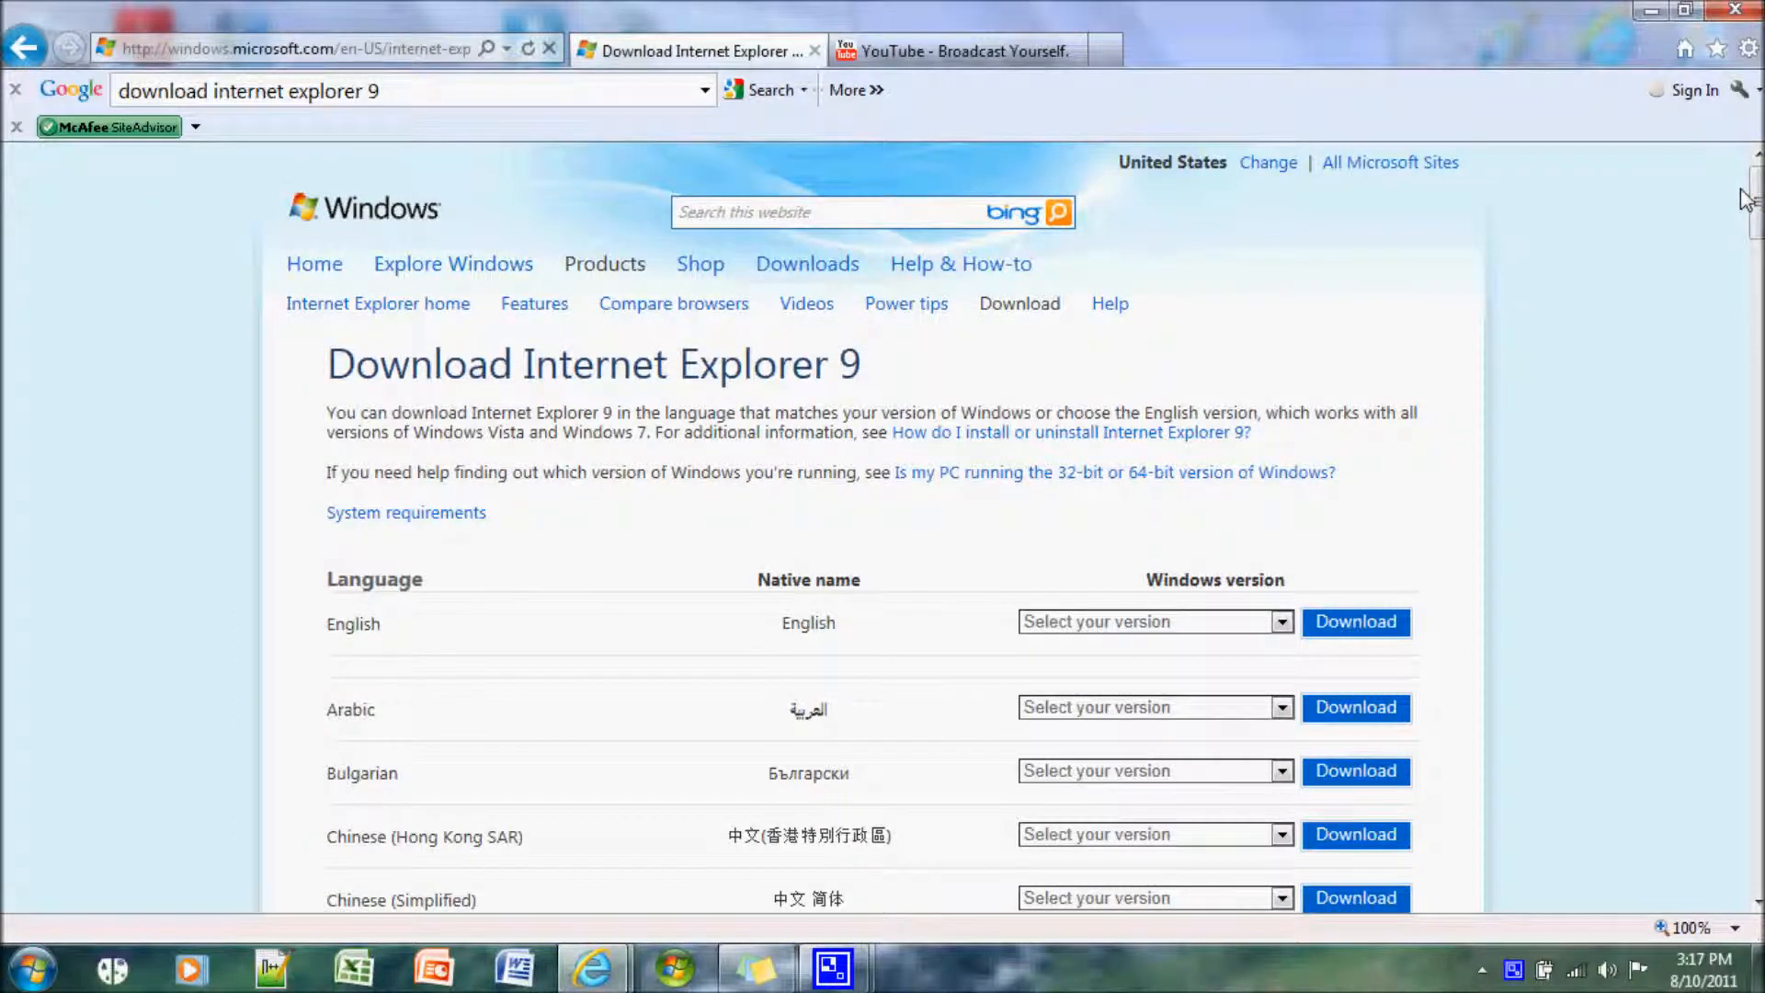
pyautogui.press('ctrl+f')
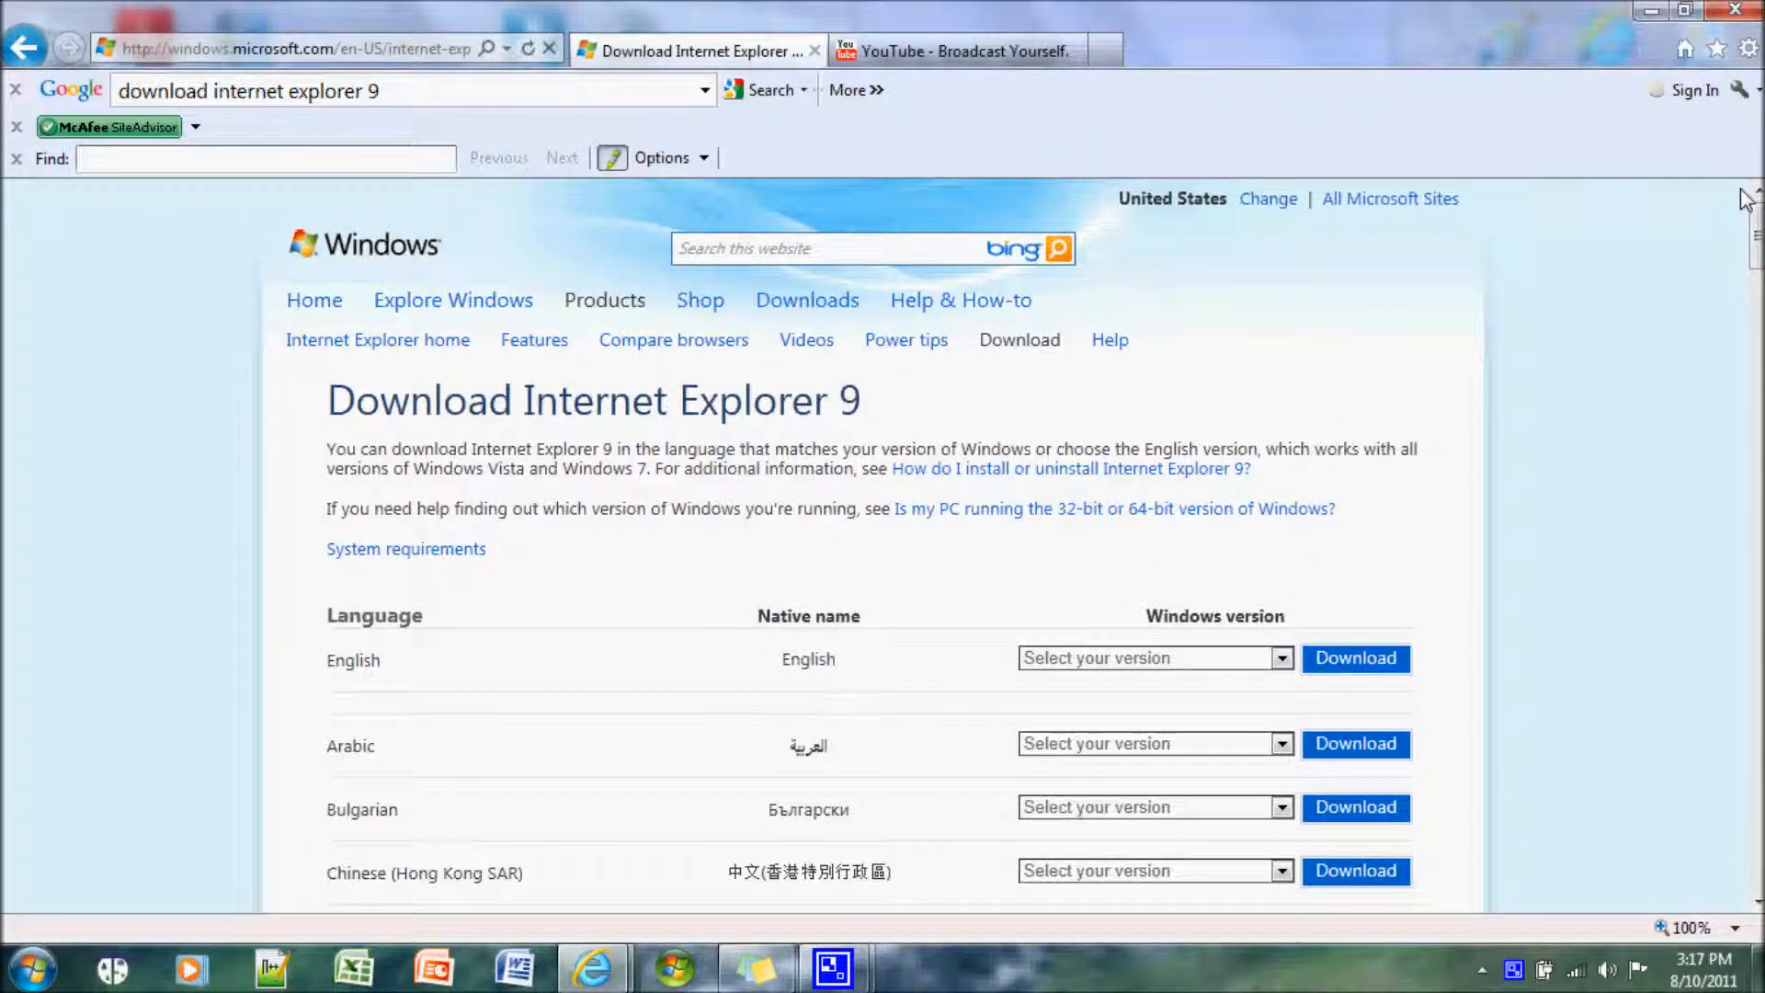
# Find 'English' on the page and open that row's Windows version dropdown.
pyautogui.write('English')
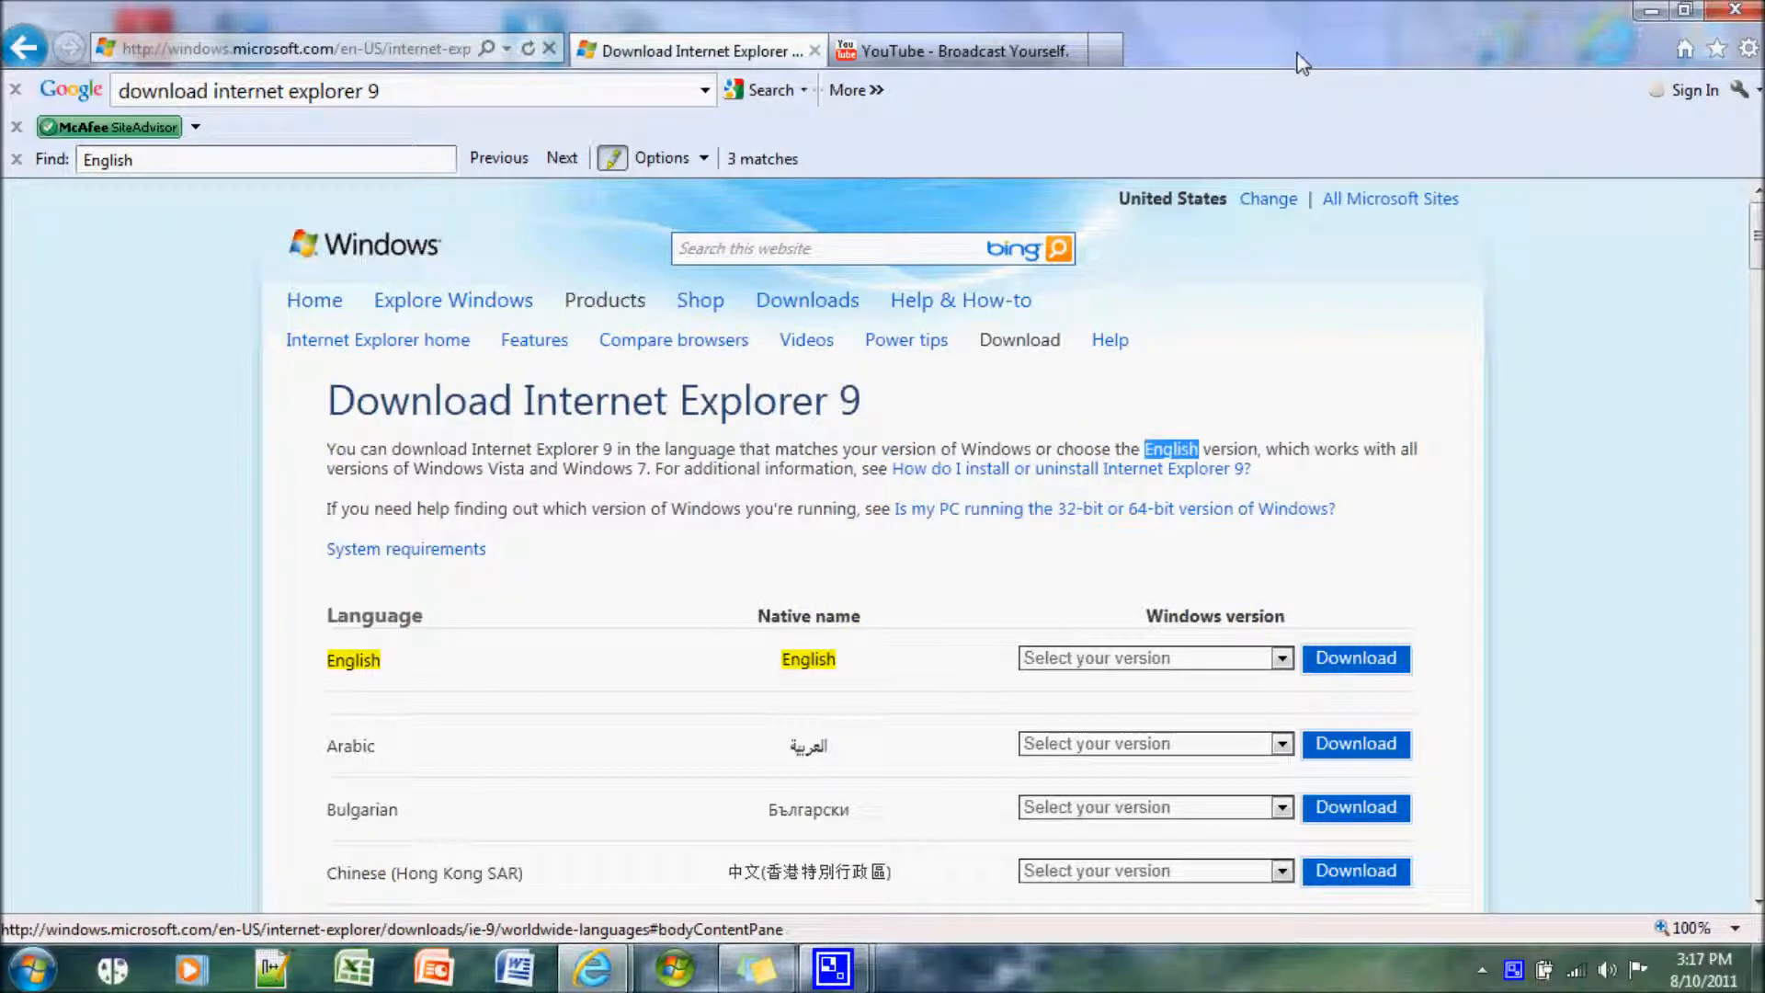
pyautogui.click(561, 157)
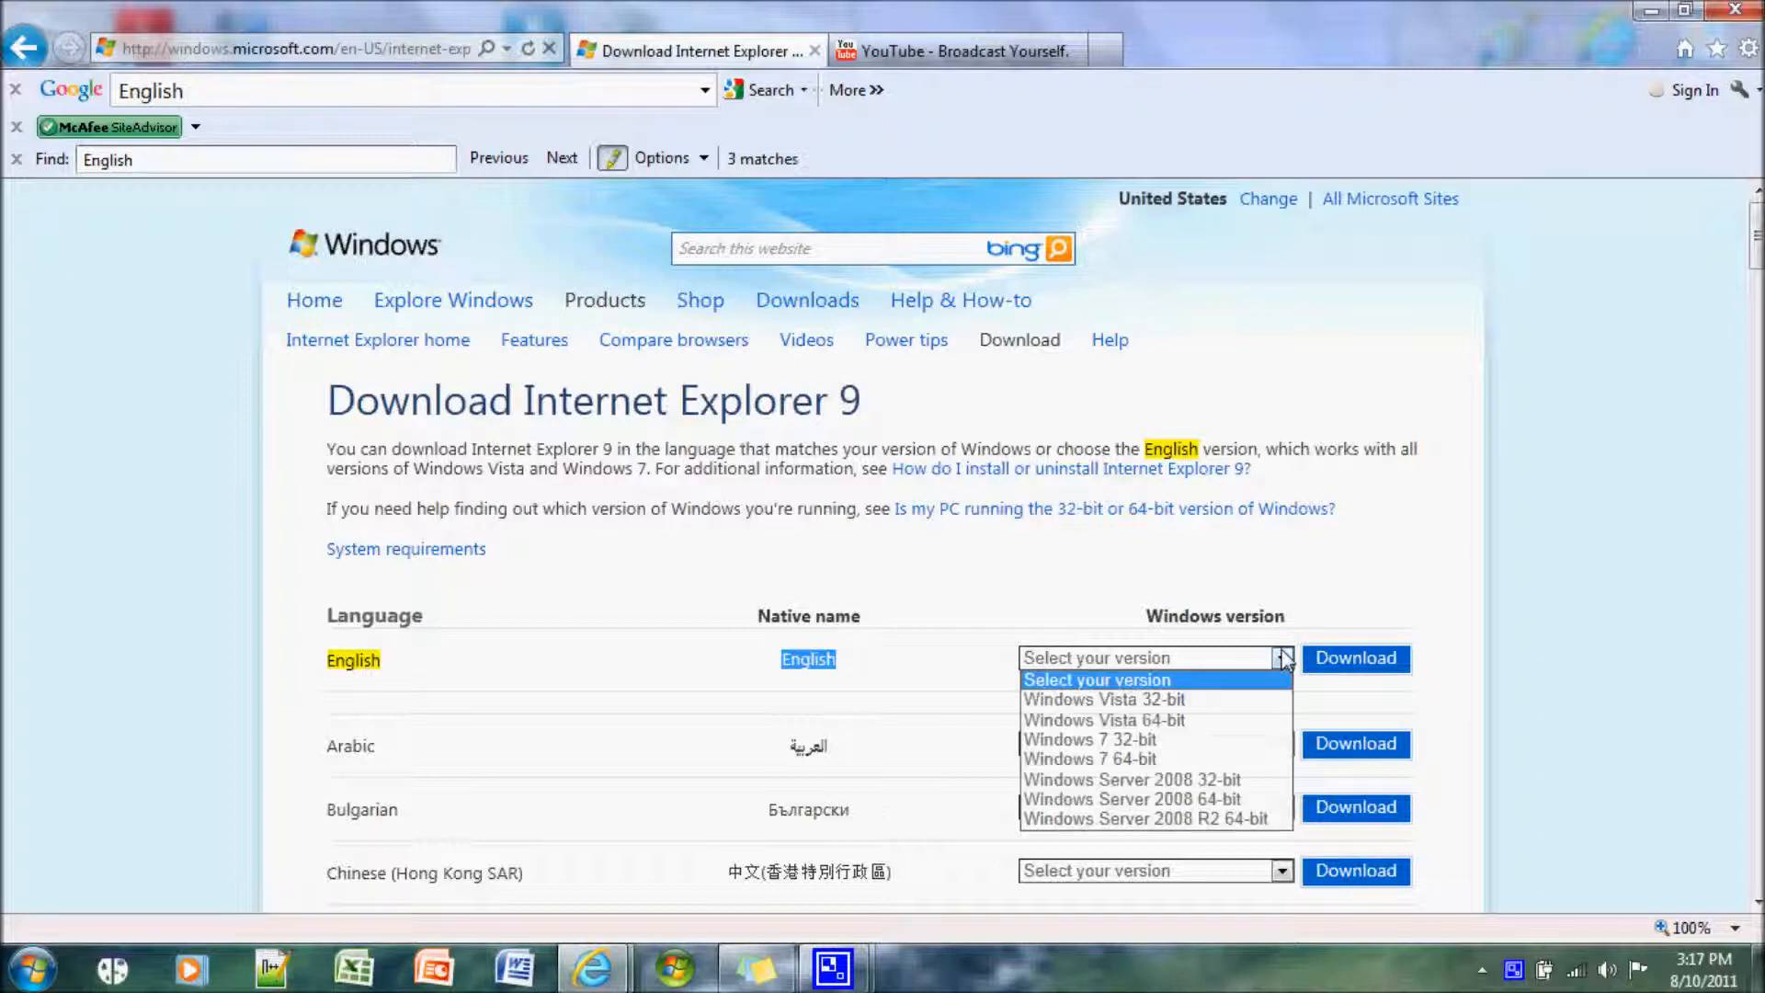
pyautogui.moveTo(1139, 750)
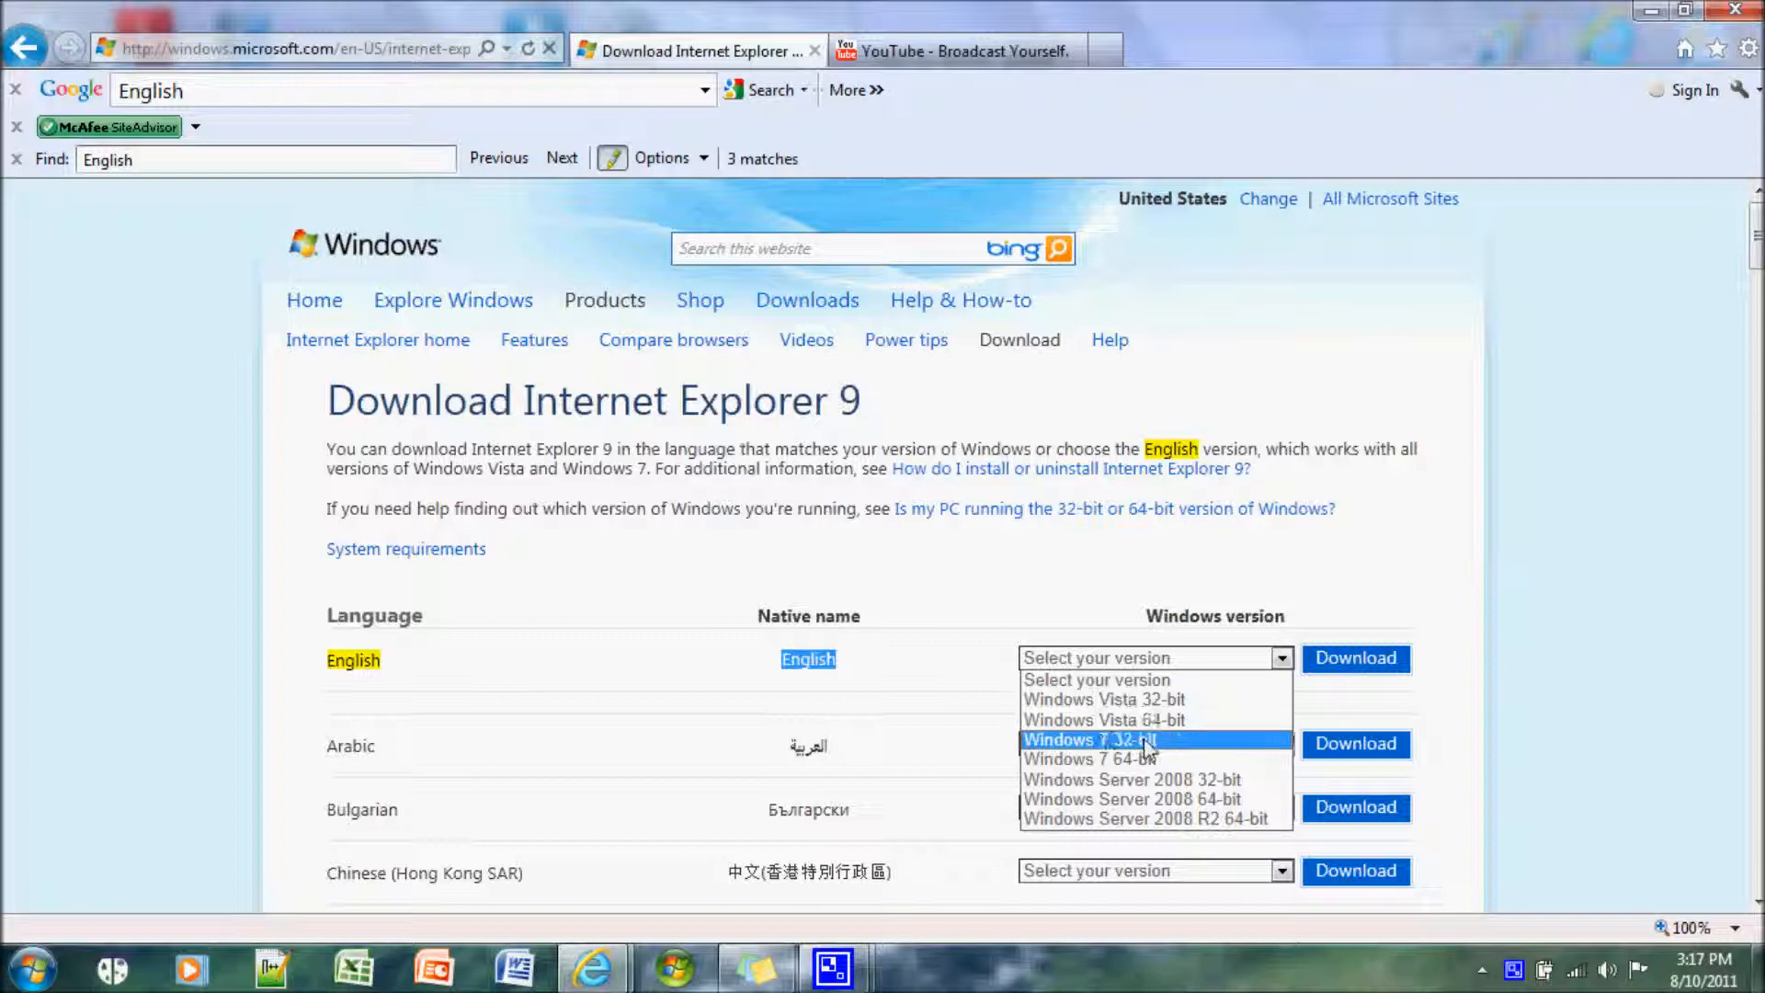
pyautogui.moveTo(1148, 818)
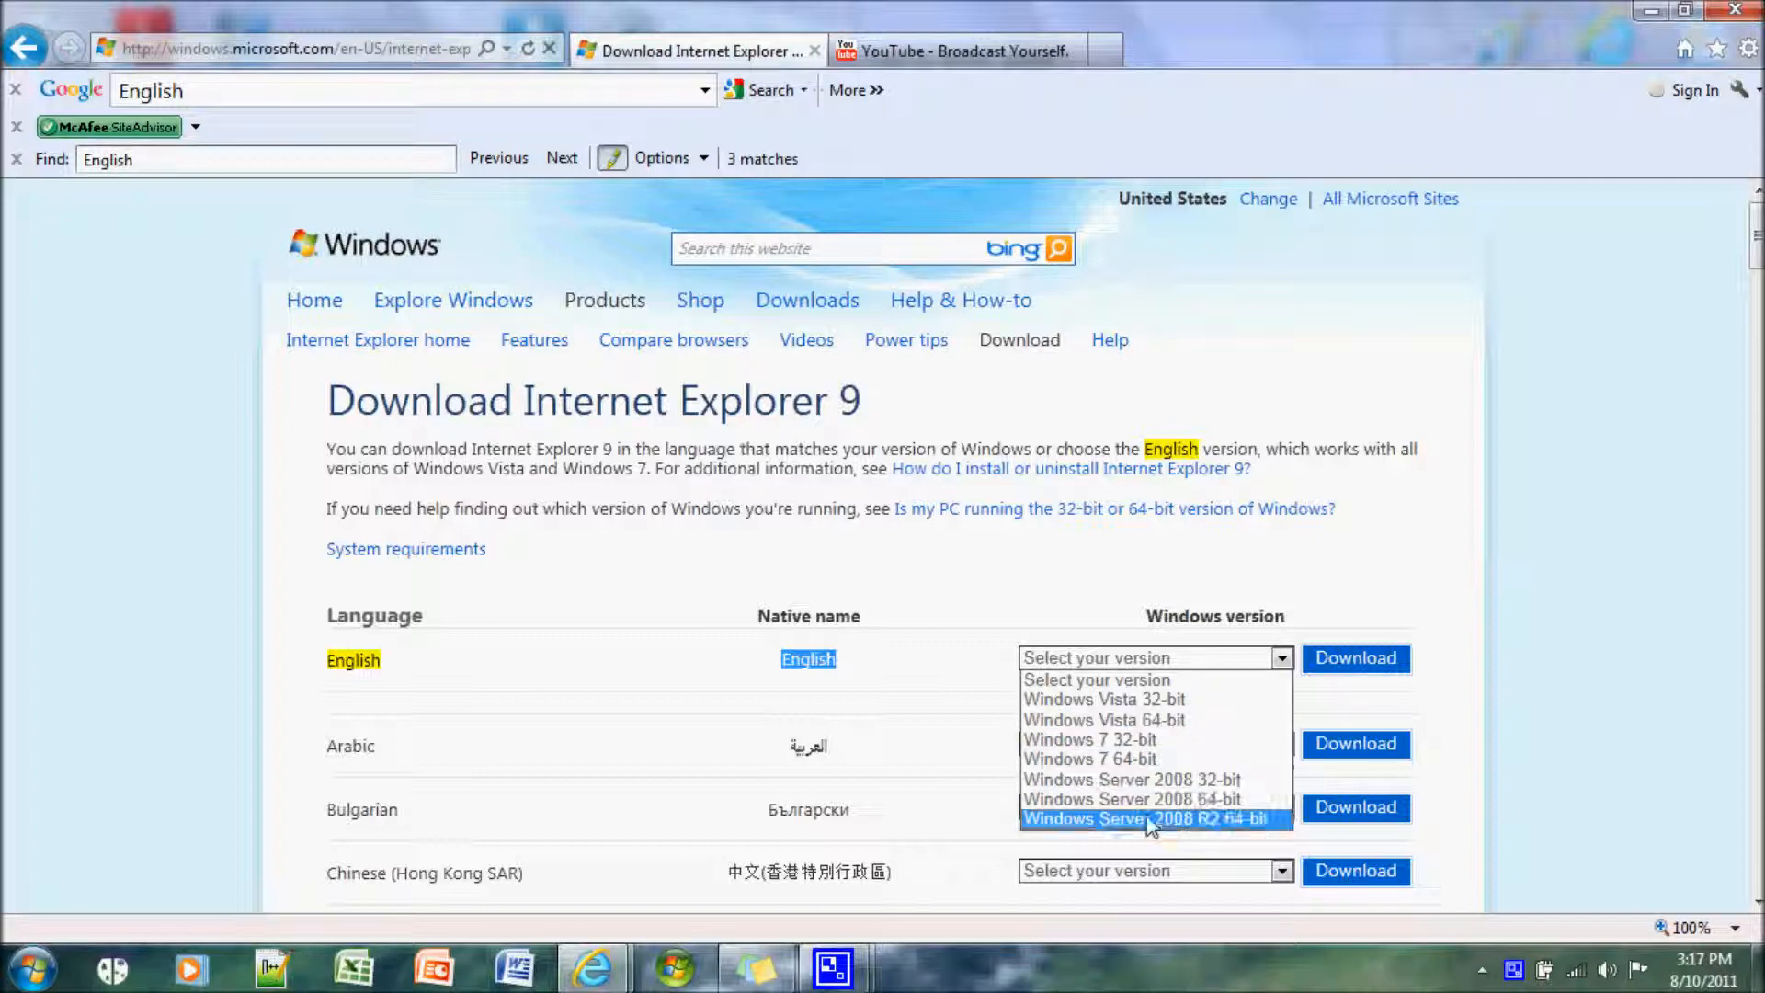
pyautogui.moveTo(1089, 739)
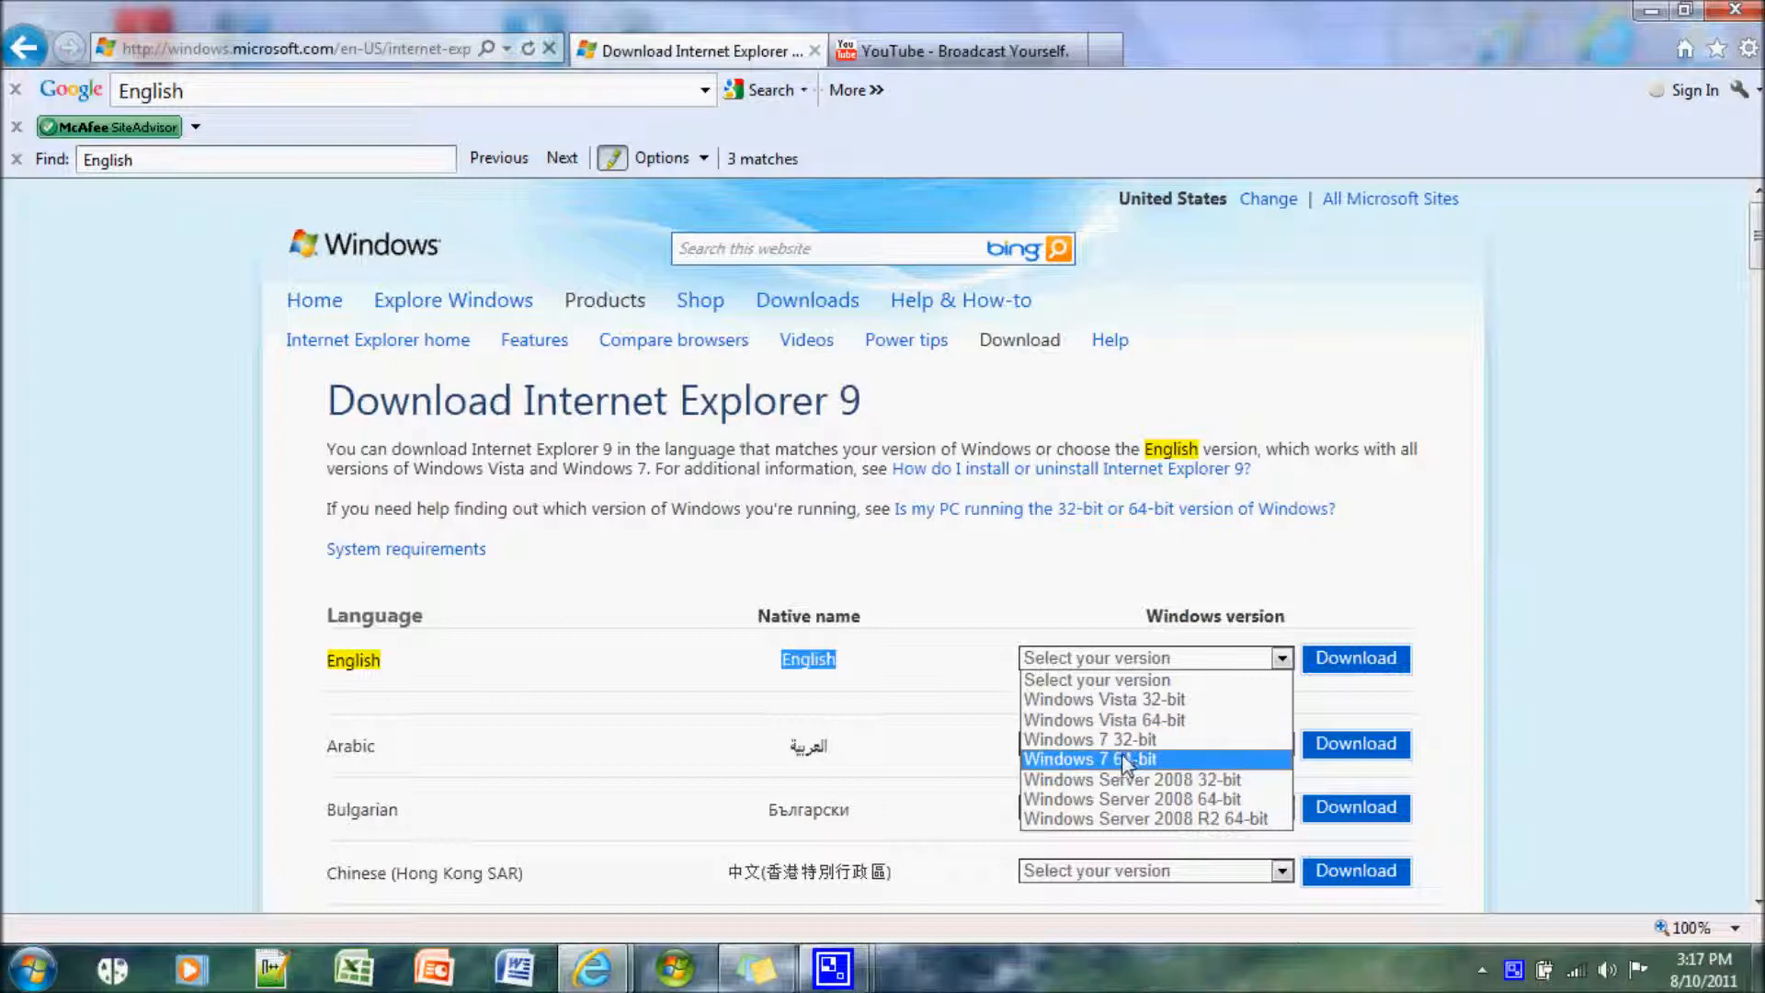
pyautogui.moveTo(1125, 739)
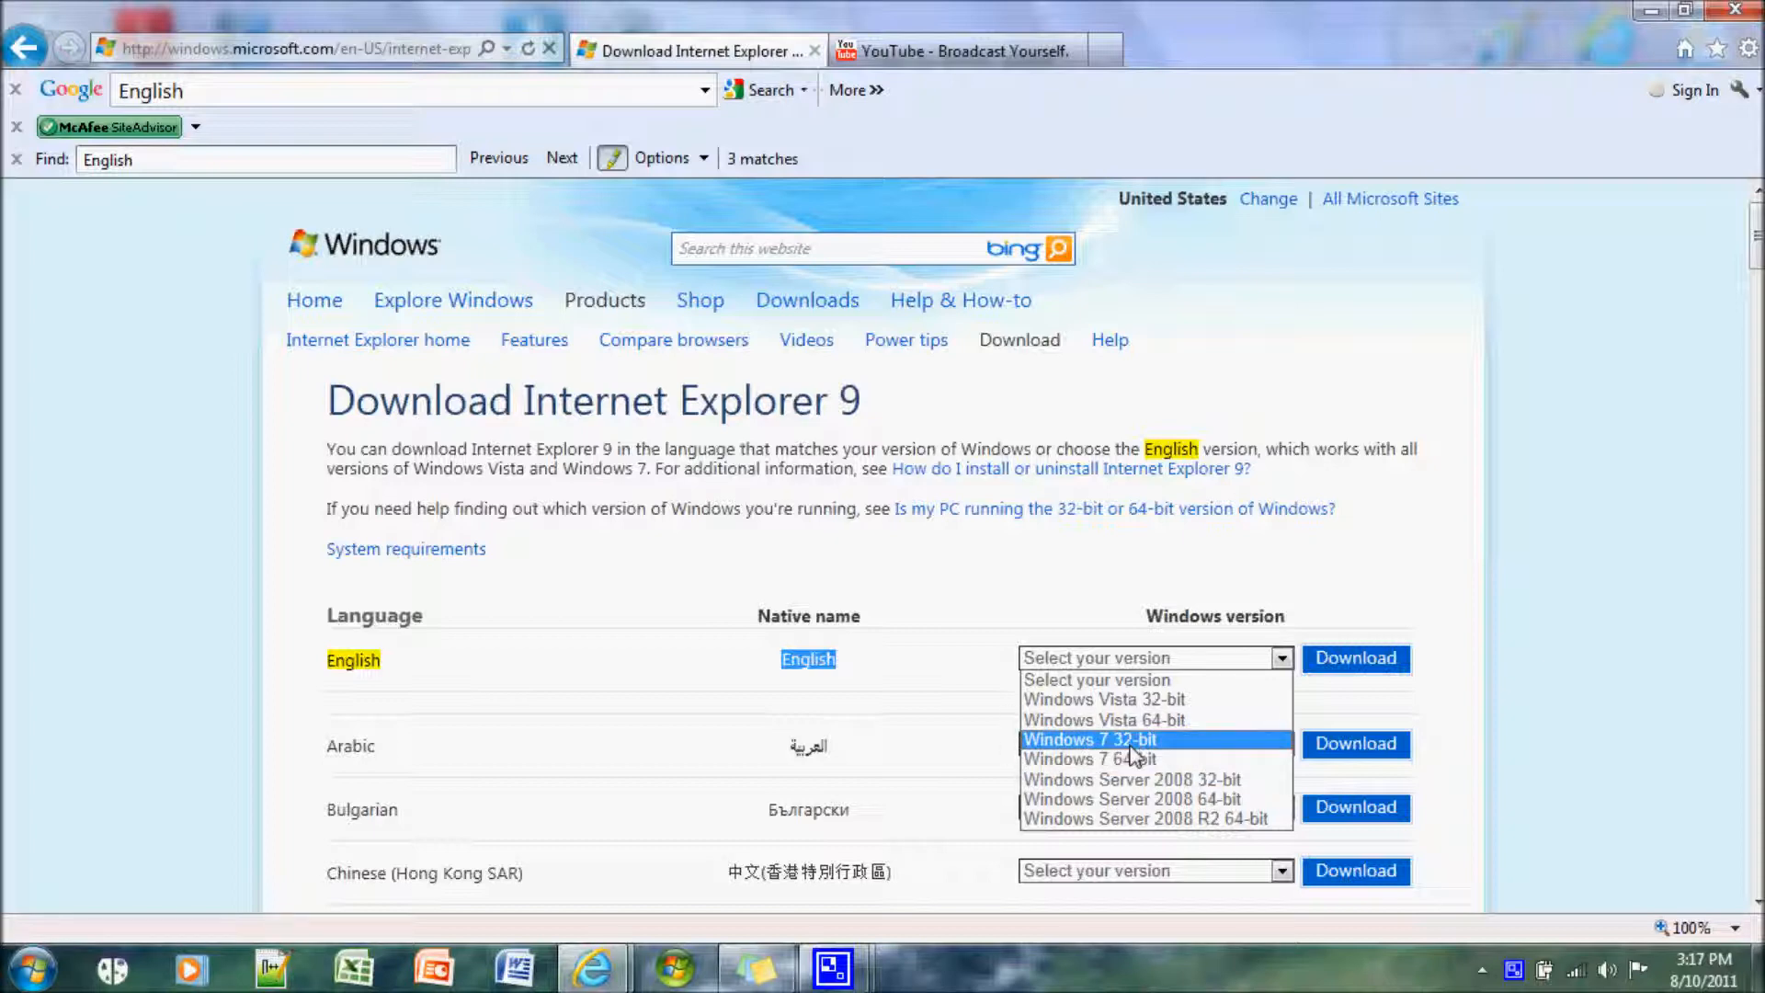
# Select Windows 7 32-bit for English and start the IE9-Windows7-x86-enu.exe download.
pyautogui.click(1088, 739)
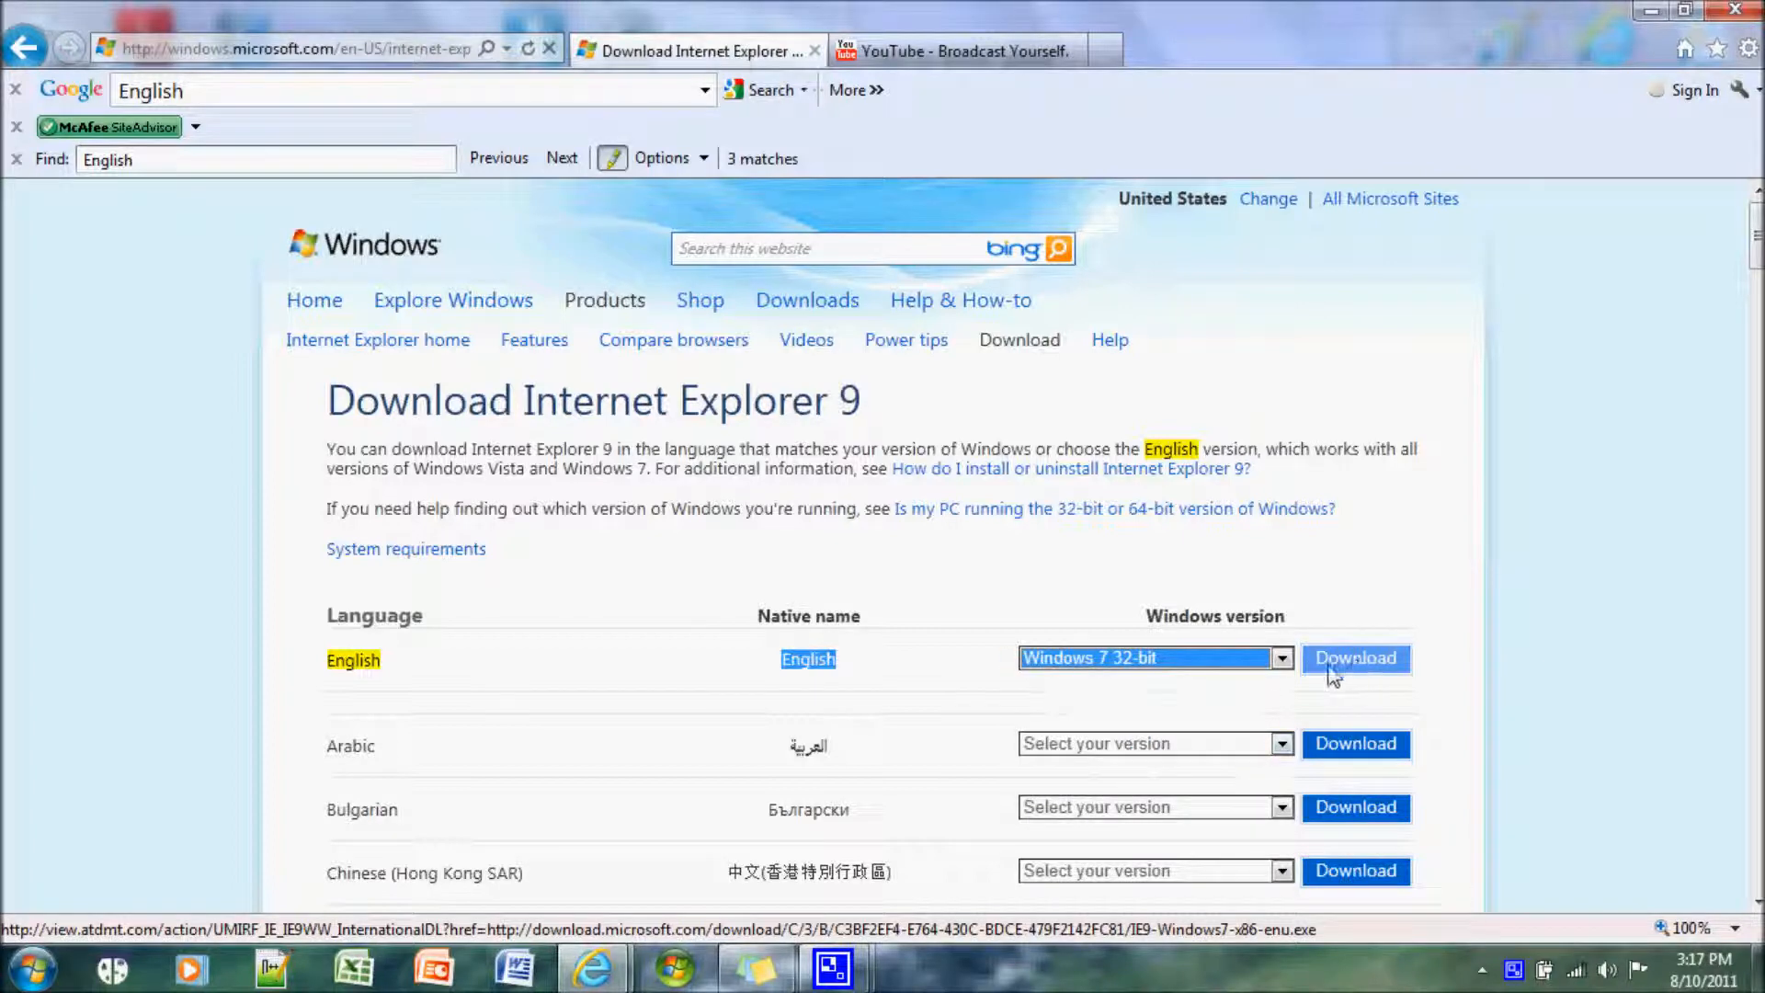
pyautogui.click(1355, 658)
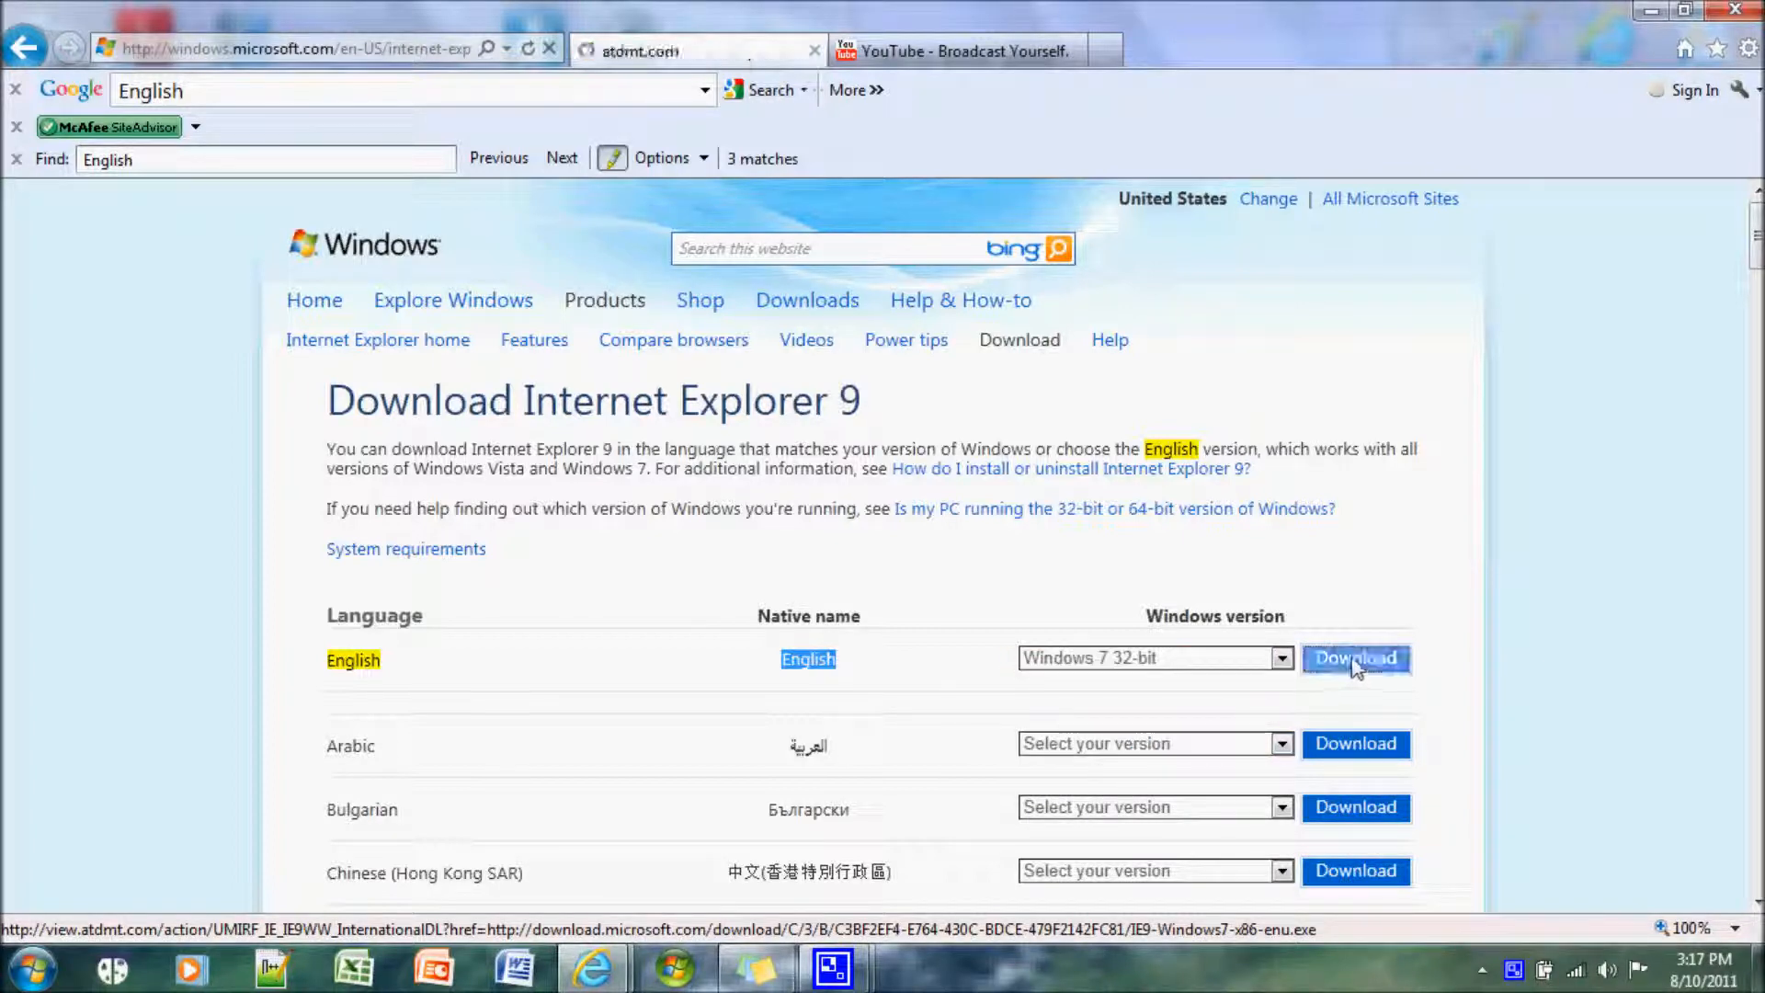
pyautogui.click(1355, 657)
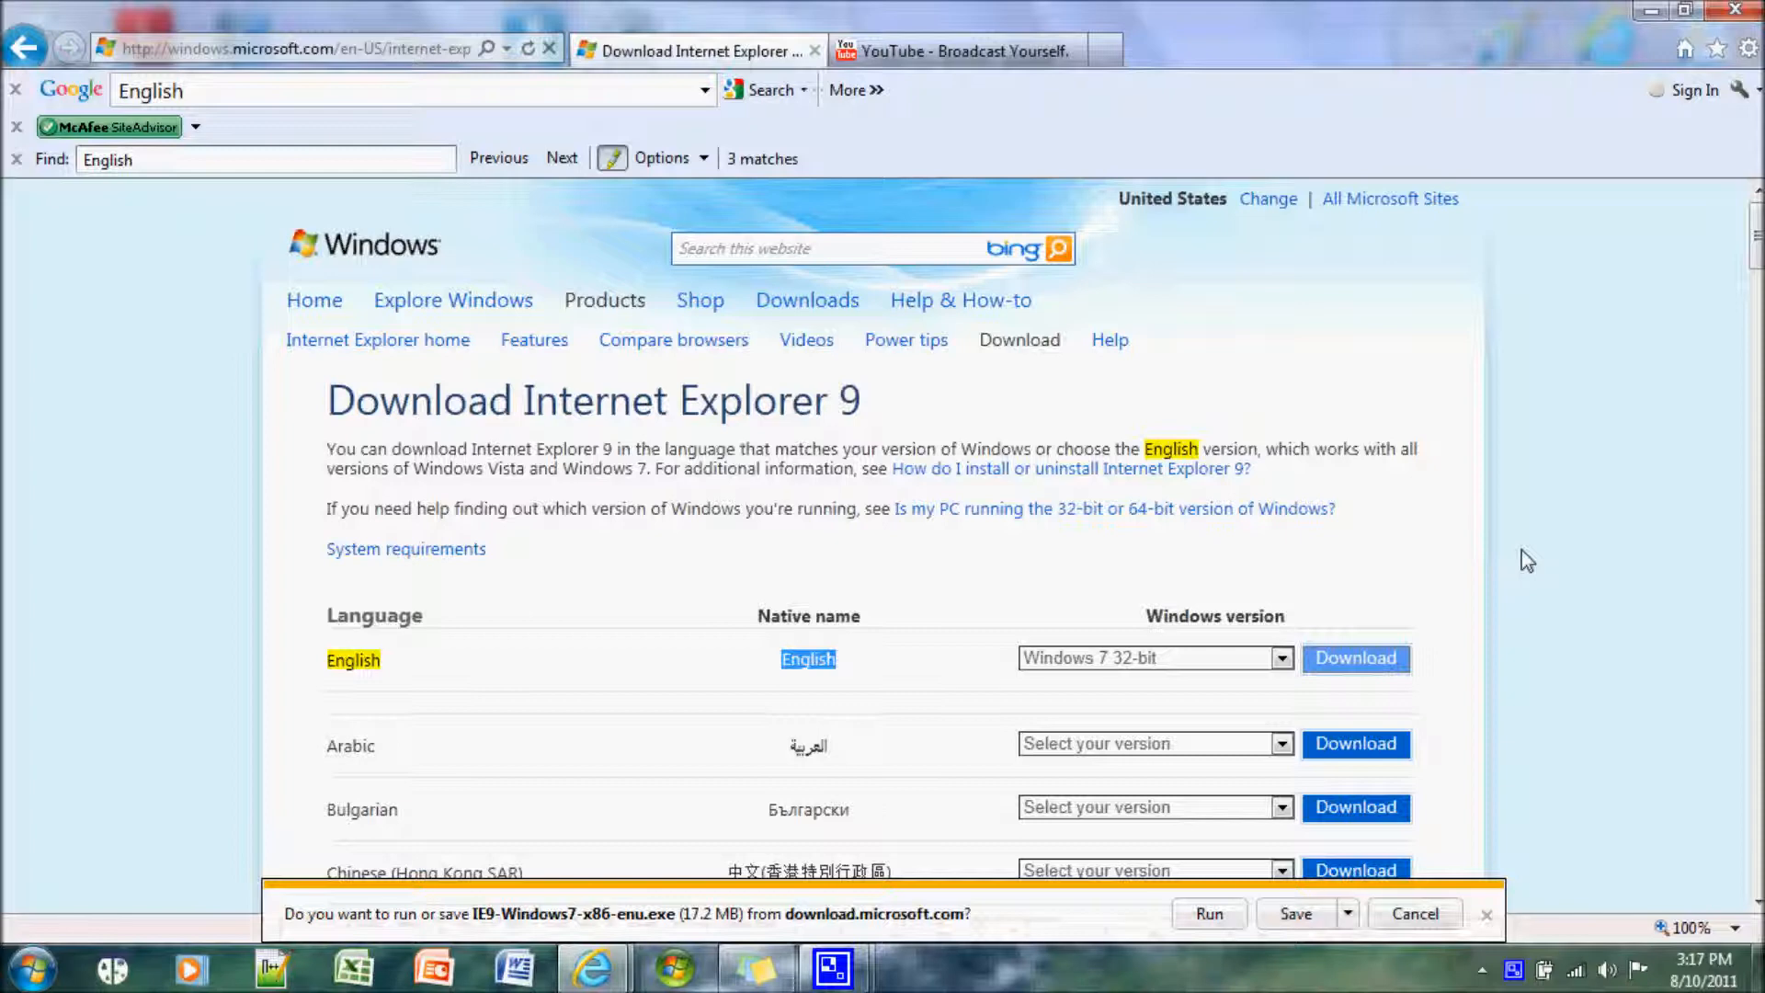